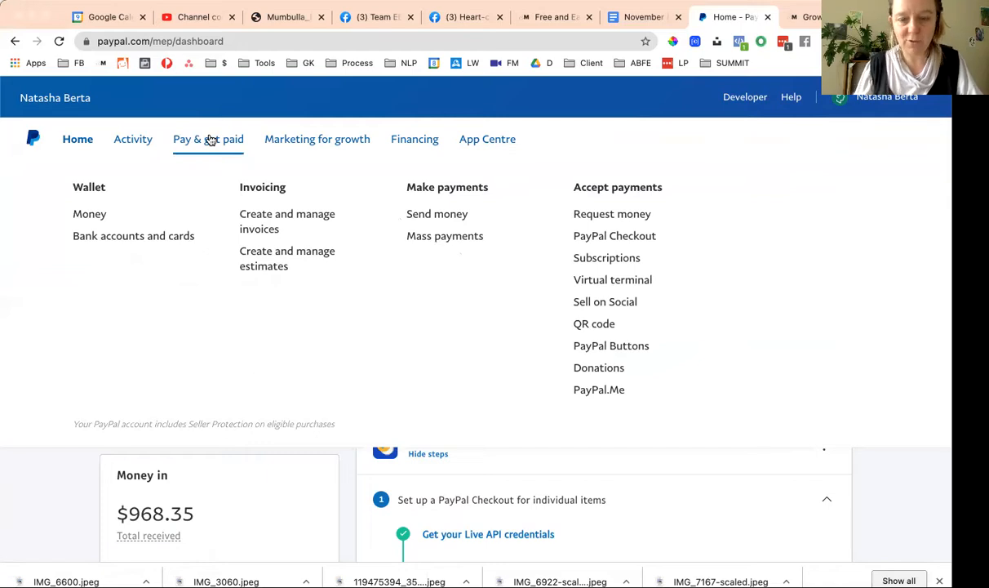
Step: Open PayPal Buttons from the Pay & get paid menu's Accept payments section
click(78, 139)
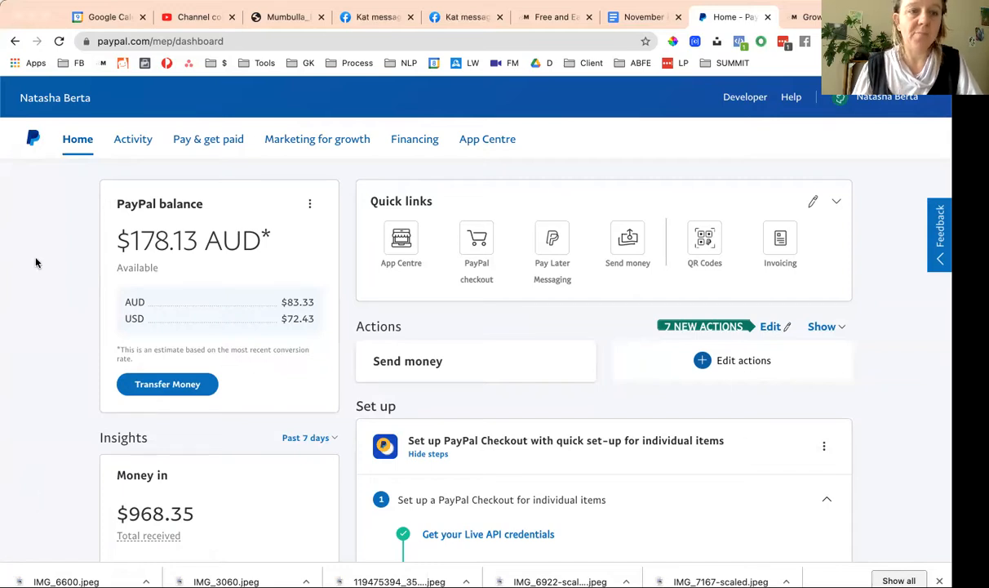
click(317, 139)
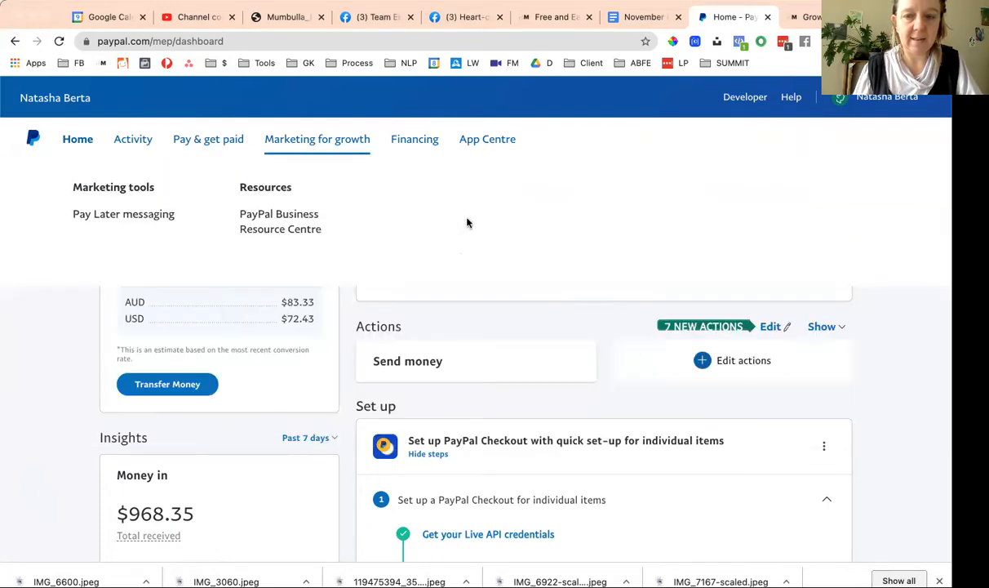
click(208, 139)
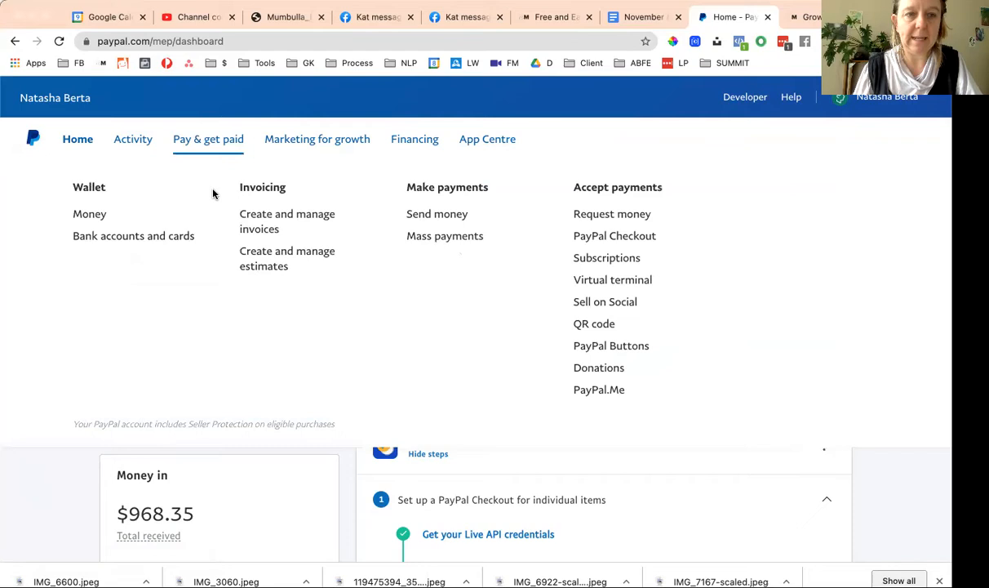
click(610, 345)
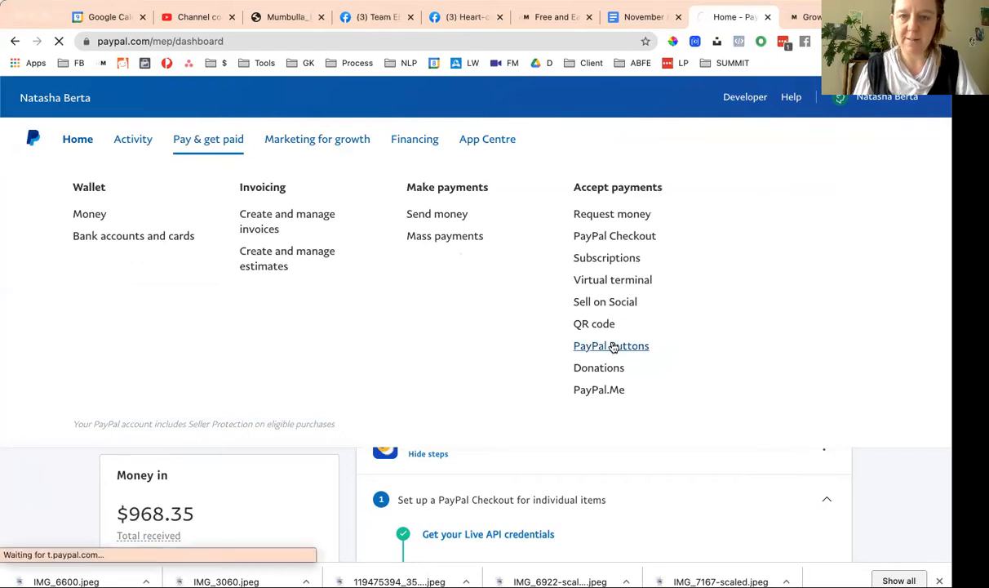
click(610, 345)
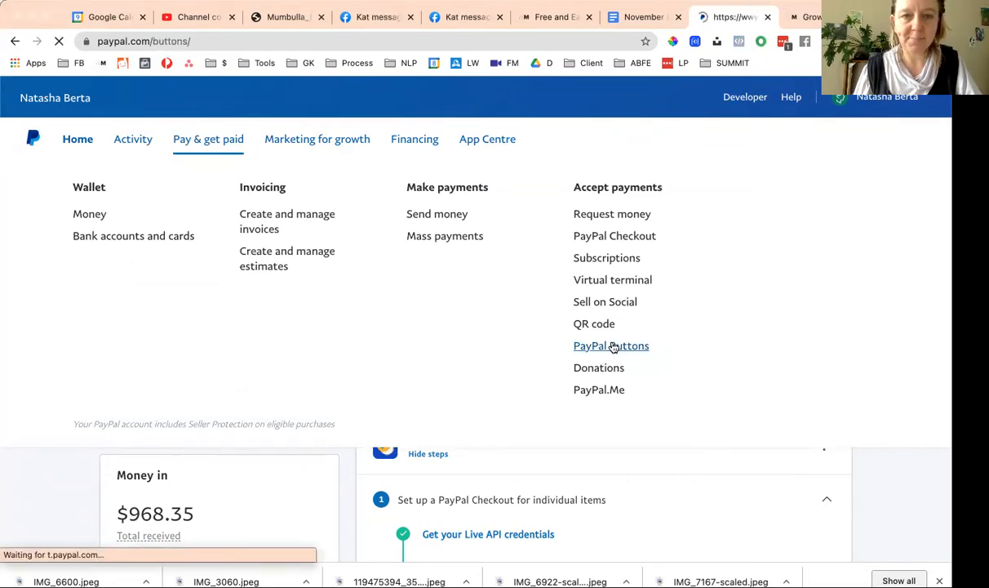
Step: Choose Buy Now as the type for the new PayPal payment button
click(611, 345)
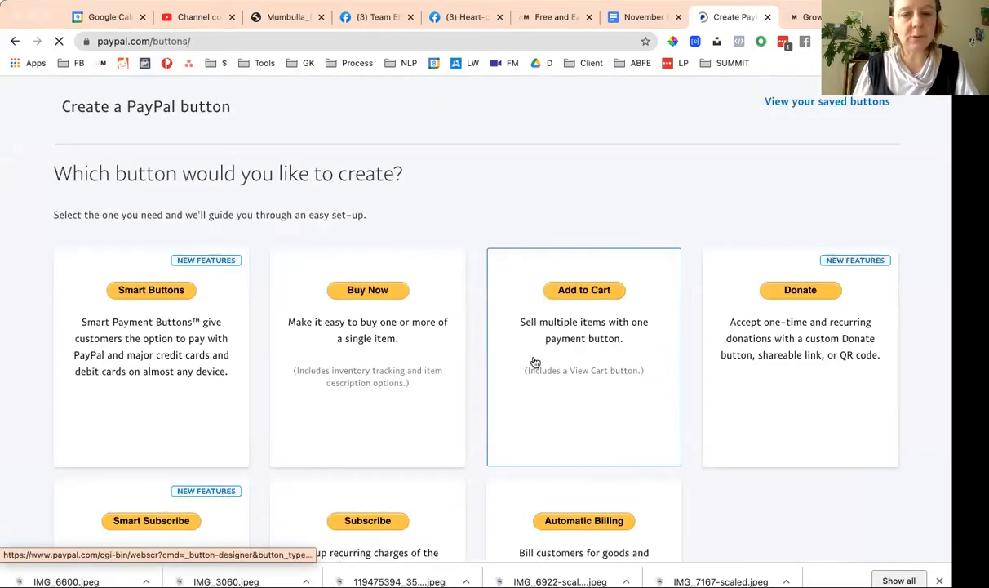
mouse_move(469, 267)
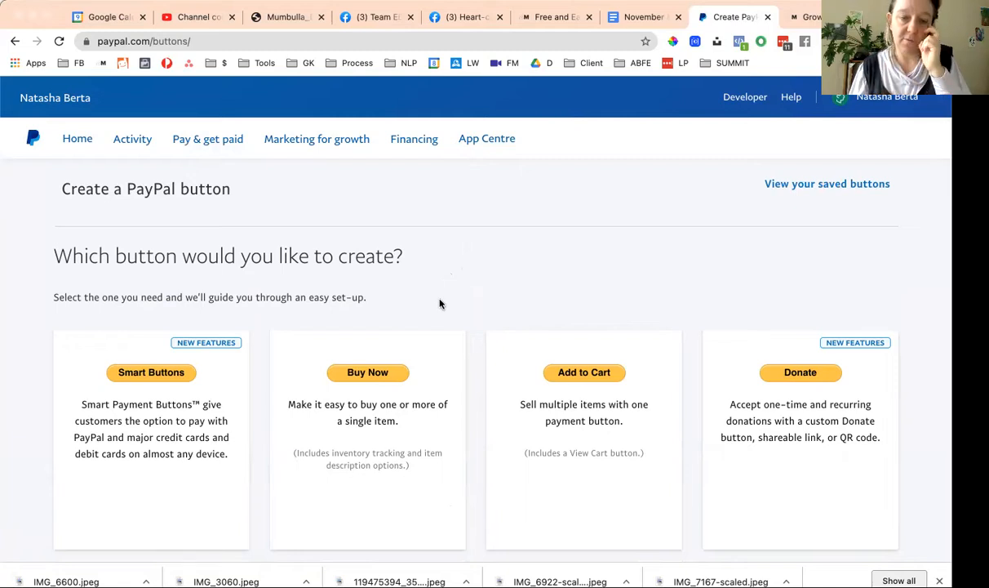
click(367, 372)
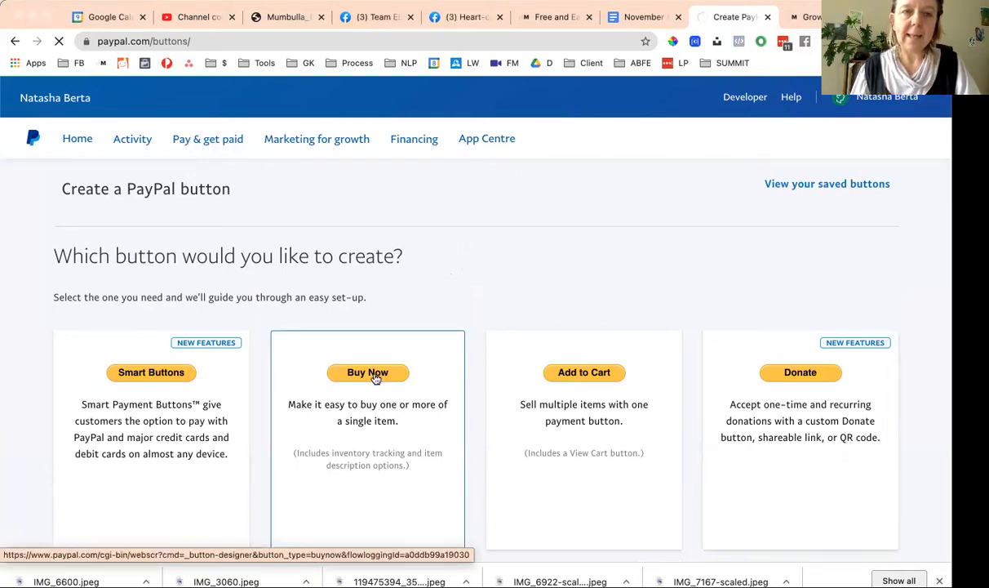
click(368, 372)
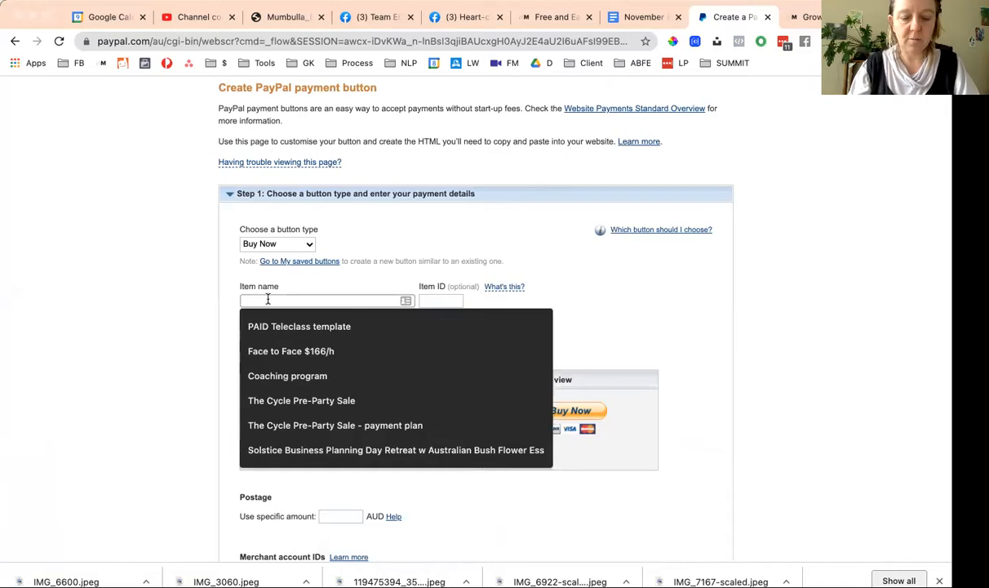
Step: Enter item name 'Pay in Full - Your awesome program' with price 1000 AUD
text(Full)
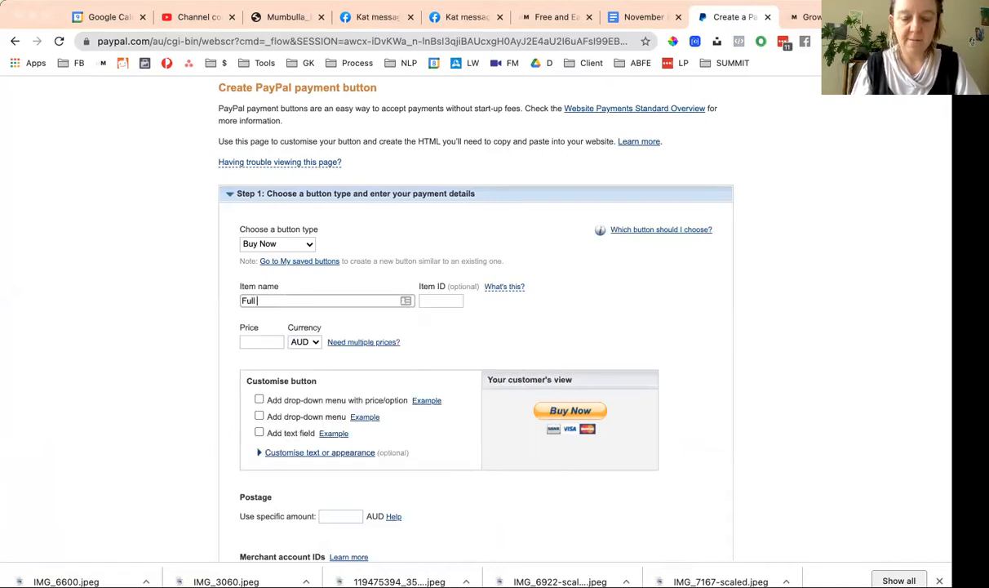
text(Pay in)
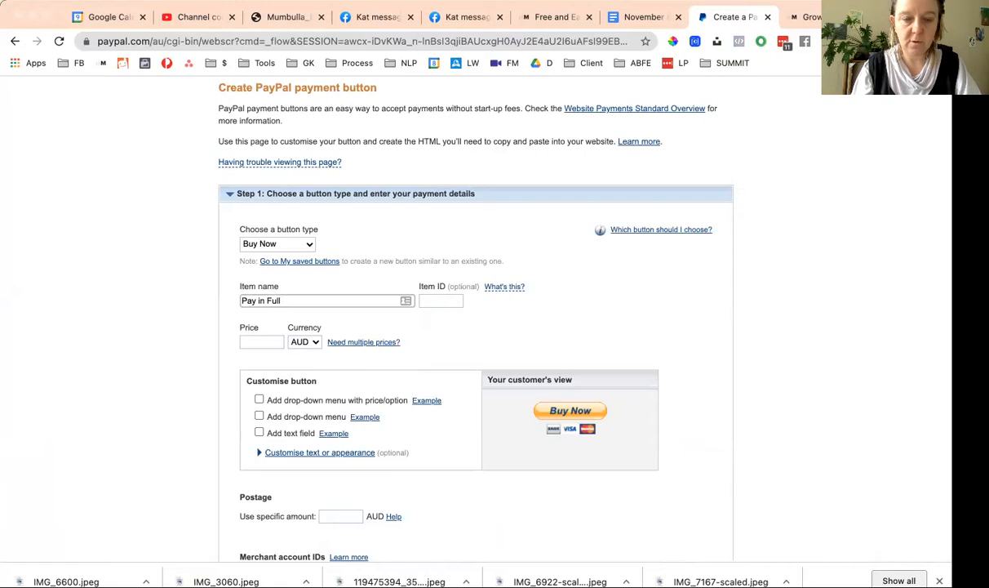
text(-)
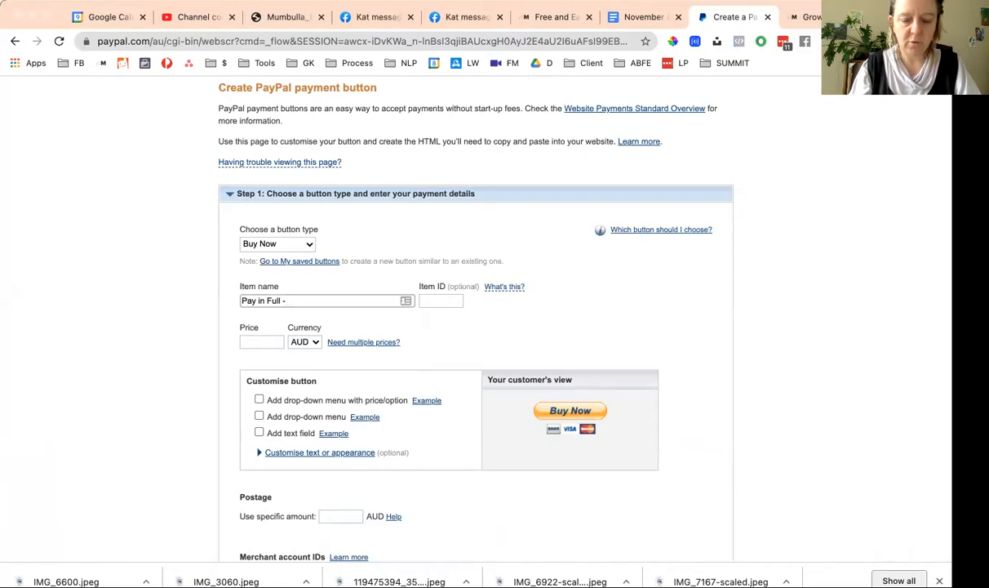
text(Your awes)
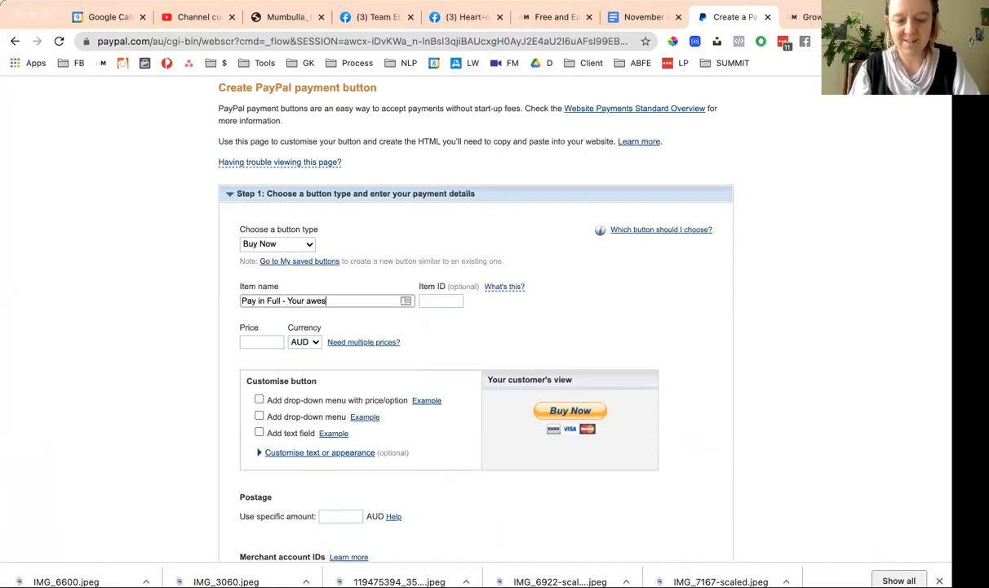
text(ome program)
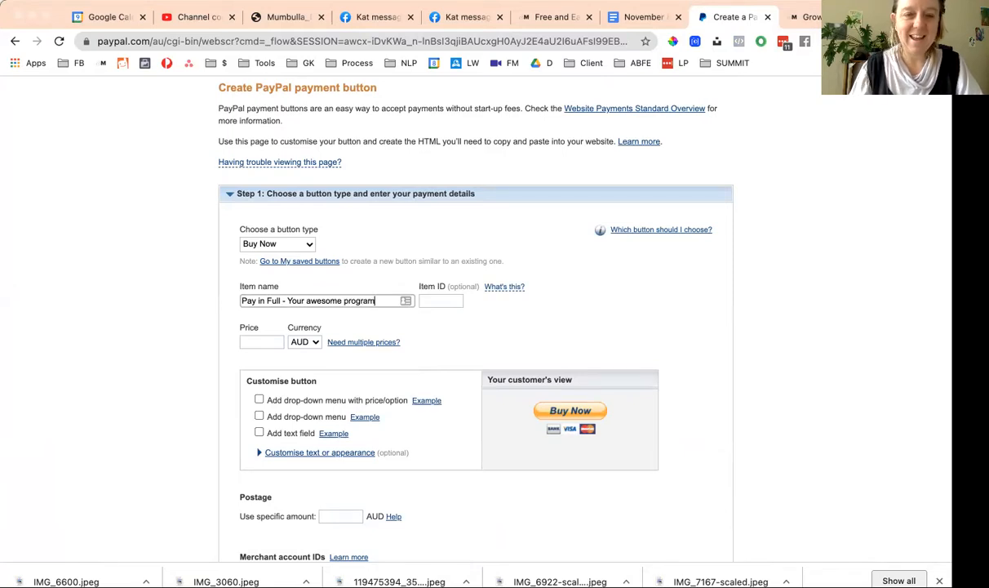
text(999)
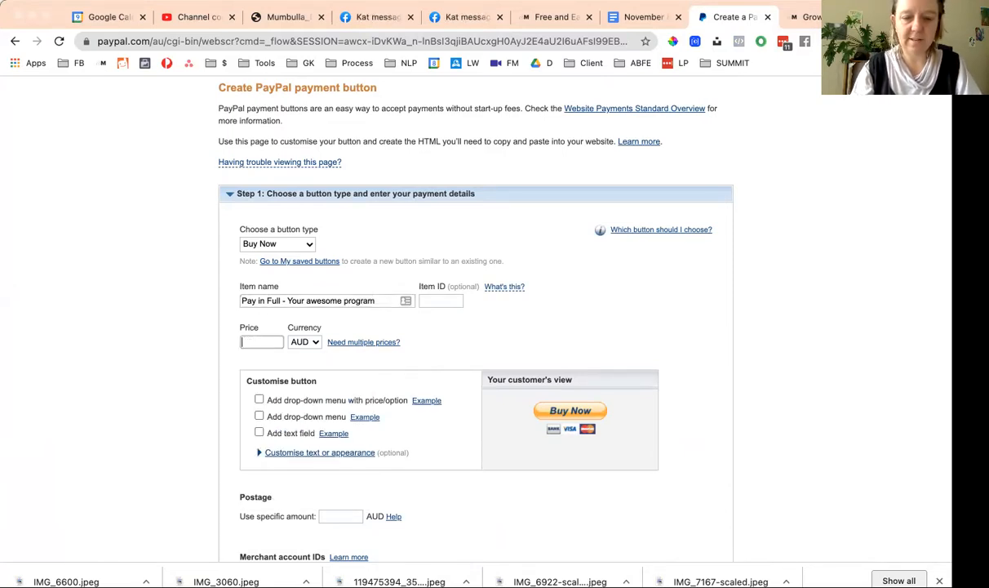
text(1000)
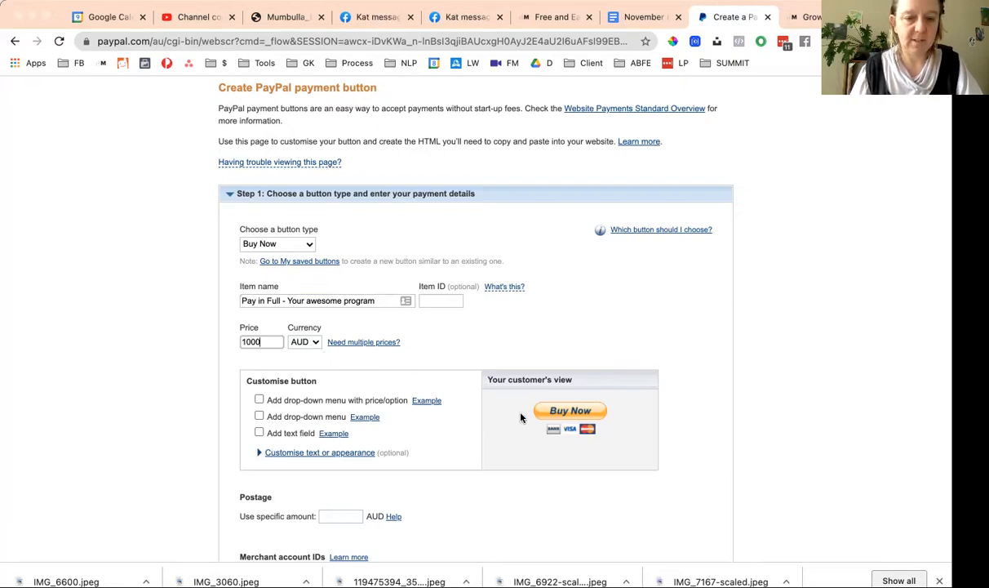
Step: Review Step 3 advanced features at their defaults and create the Pay in Full button
scroll(down, 3)
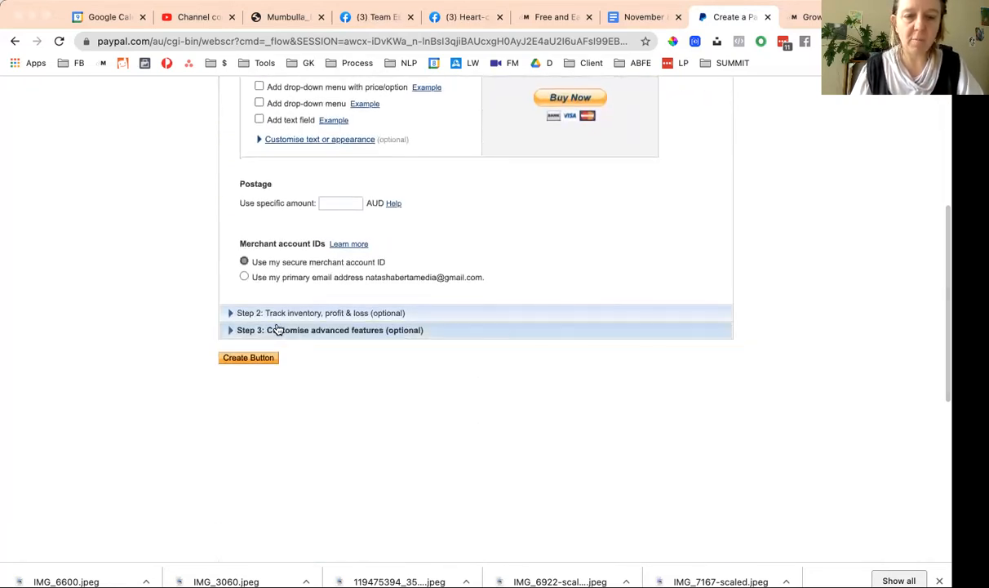
click(329, 330)
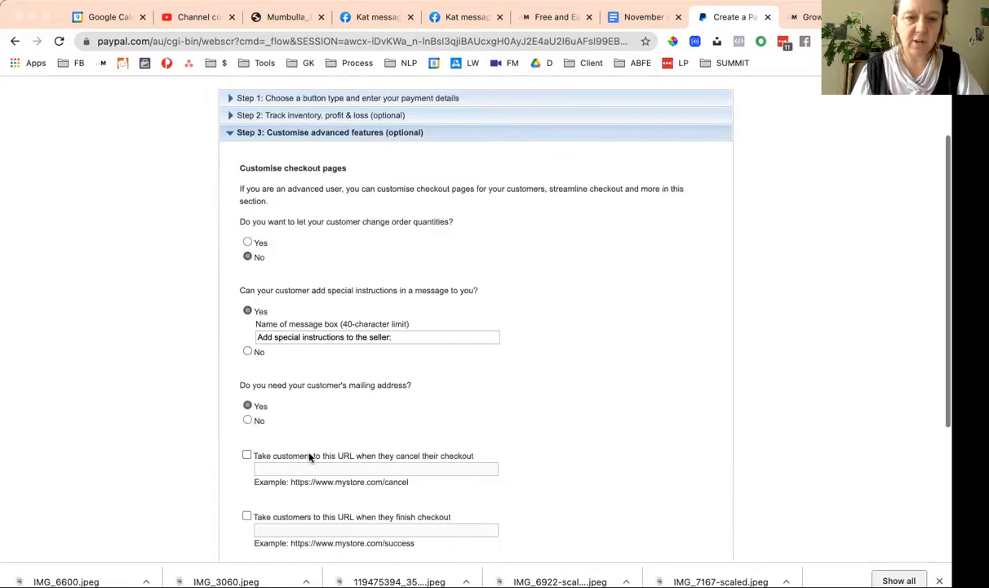
scroll(down, 3)
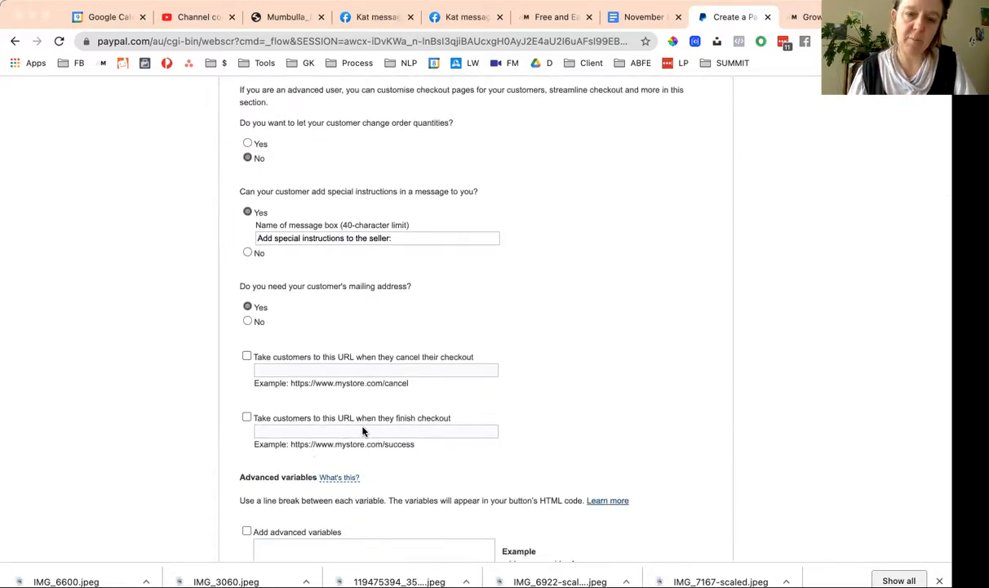
scroll(down, 3)
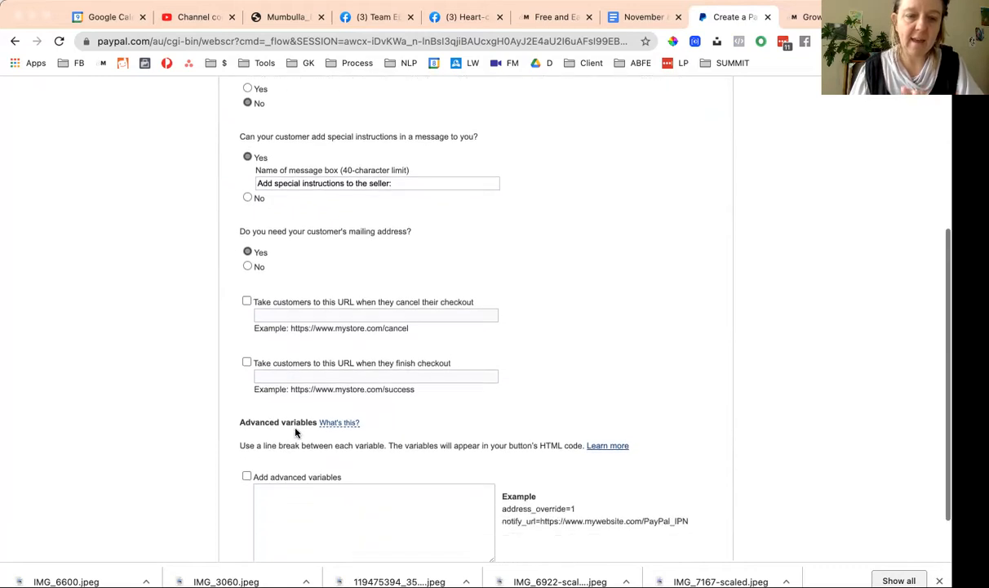
click(248, 539)
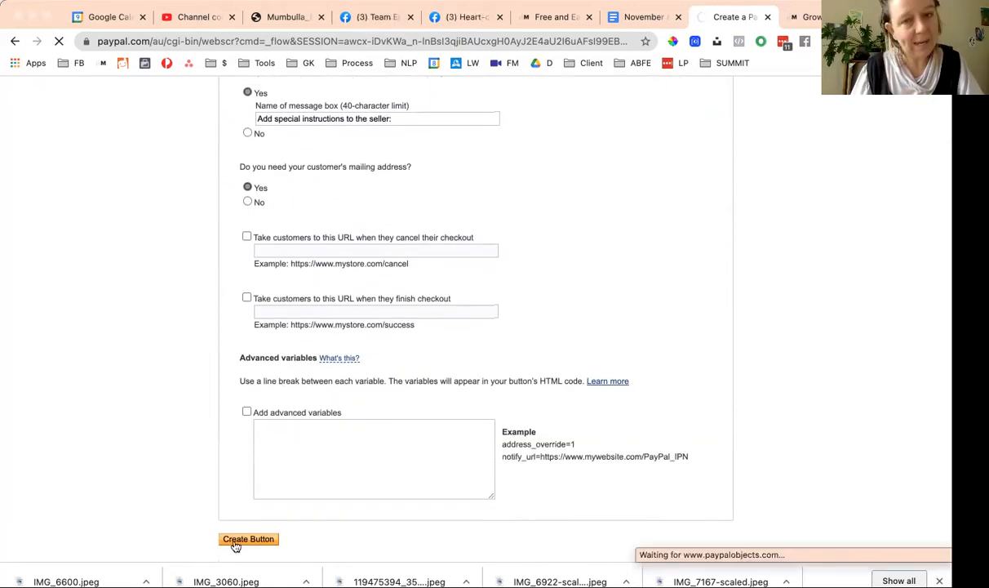
Step: View the generated Buy Now button code, then switch to the Connected Marketing site
click(248, 539)
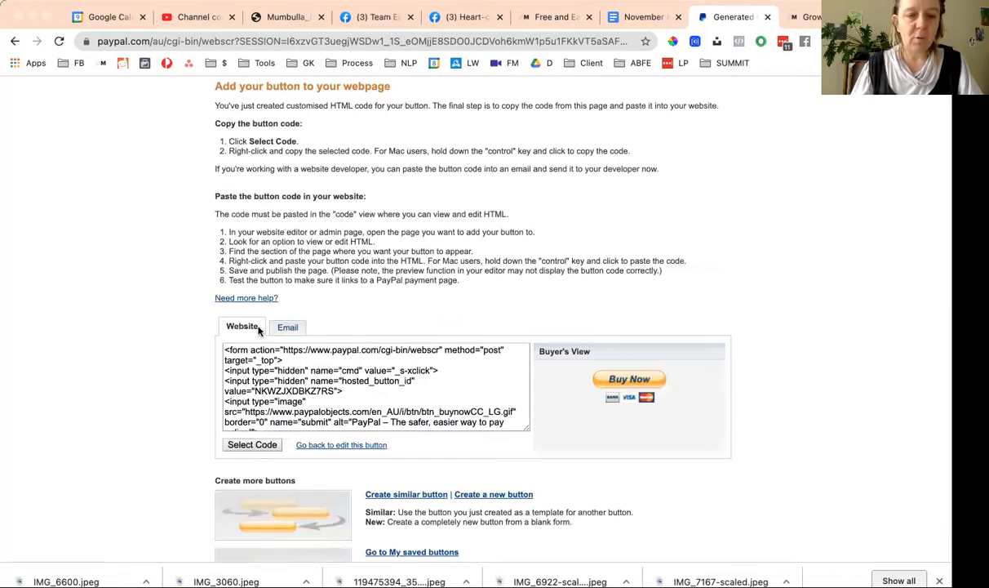
click(287, 327)
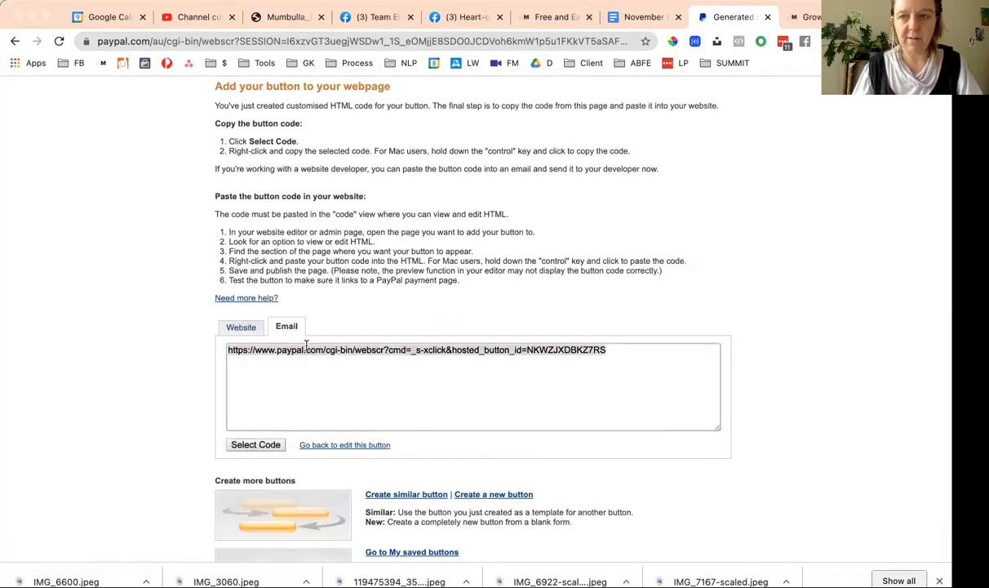
click(808, 16)
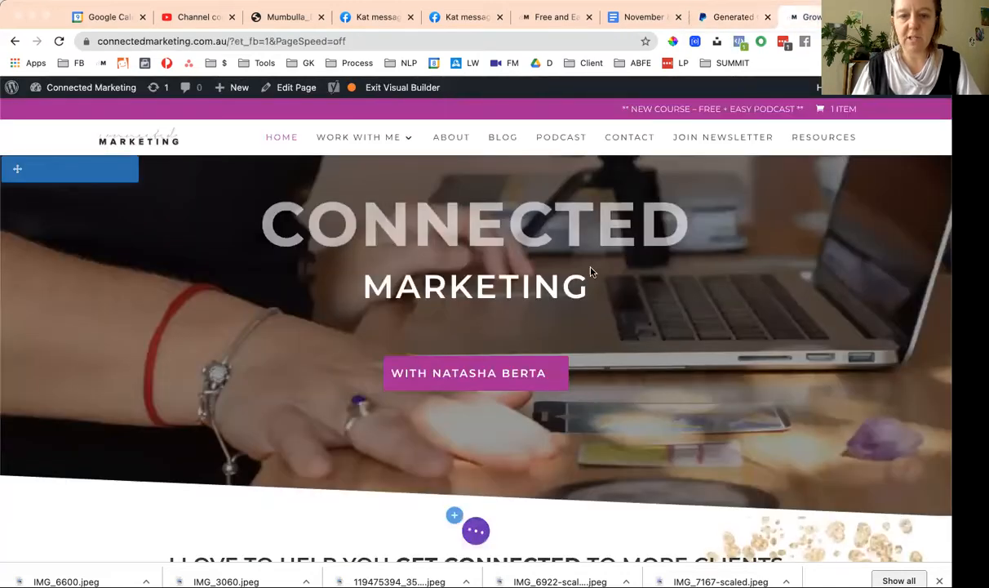
Step: Insert a regular section with a two-column row below the hero banner
scroll(down, 3)
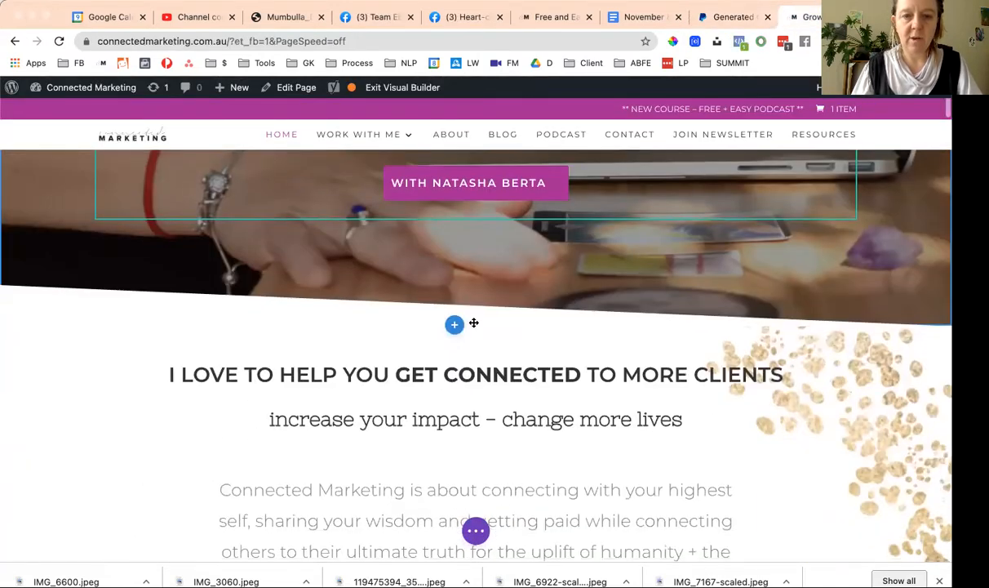
click(455, 324)
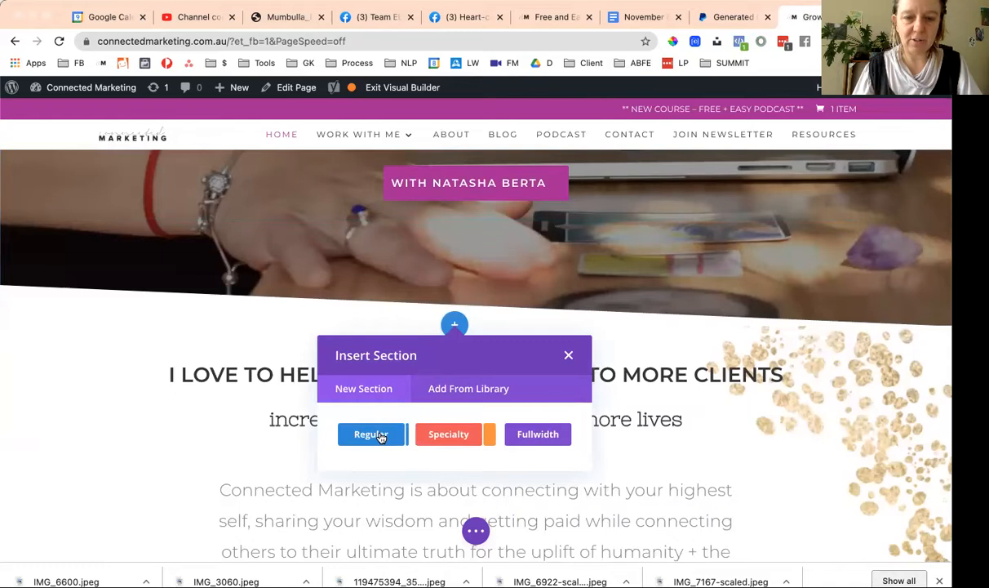
click(372, 433)
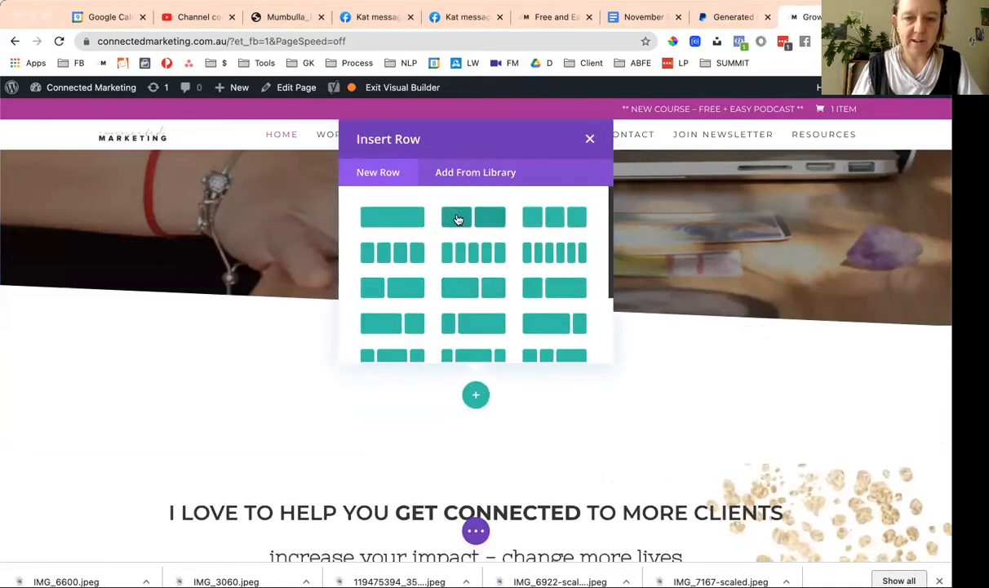
click(589, 138)
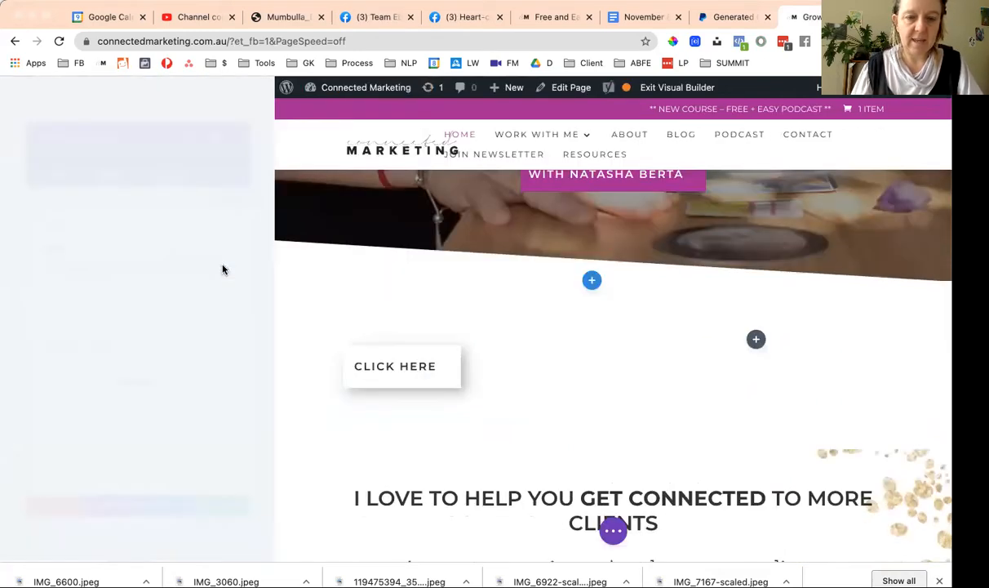
Step: Label the button 'Sinle payment : save $250' and link it to the PayPal hosted button URL
click(395, 365)
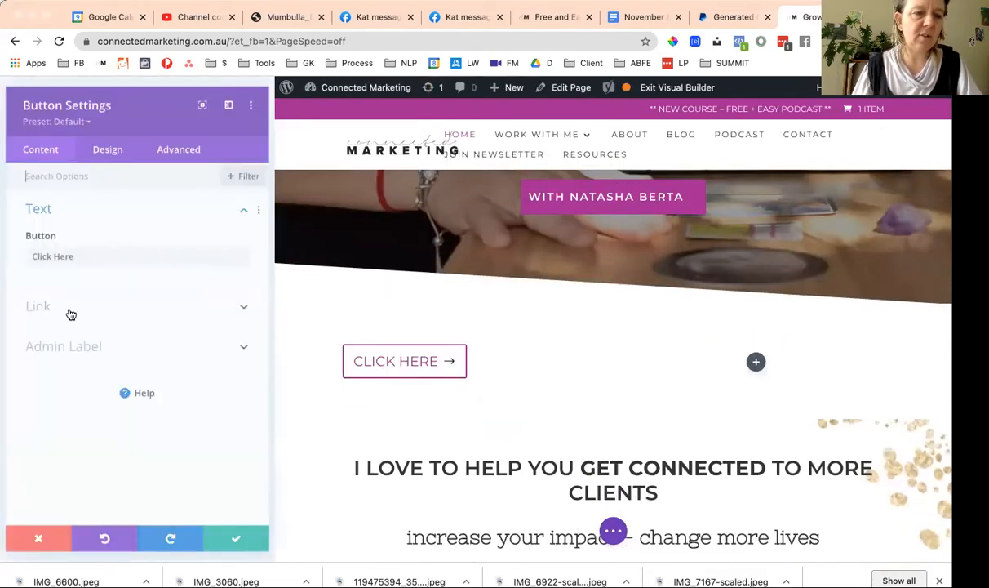
click(53, 254)
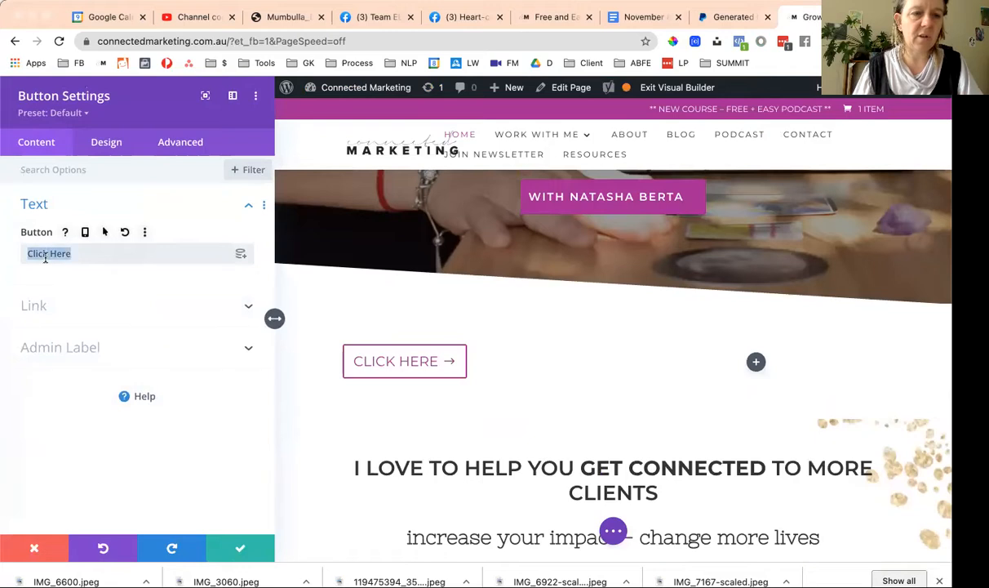
text(Sinl)
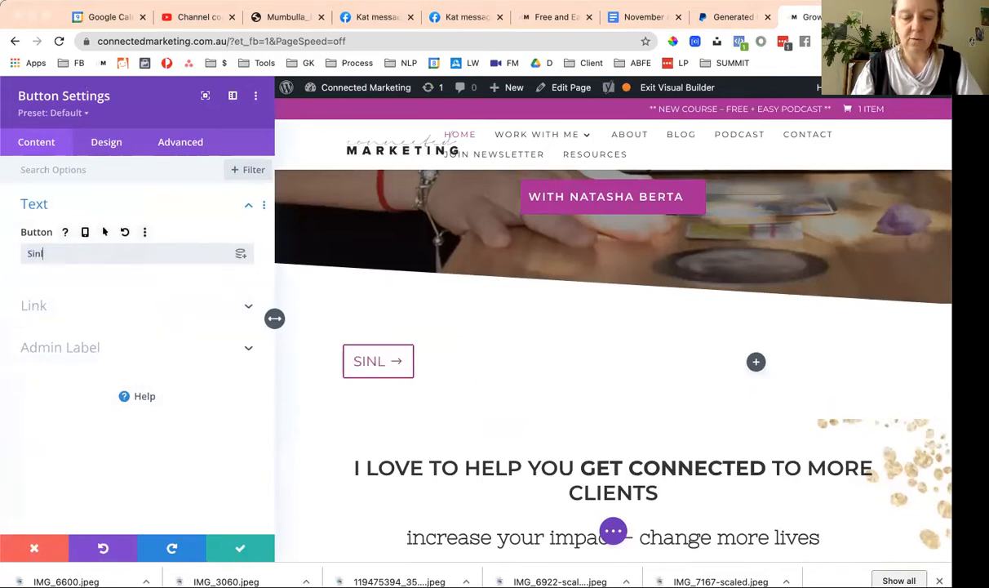
text(e payment)
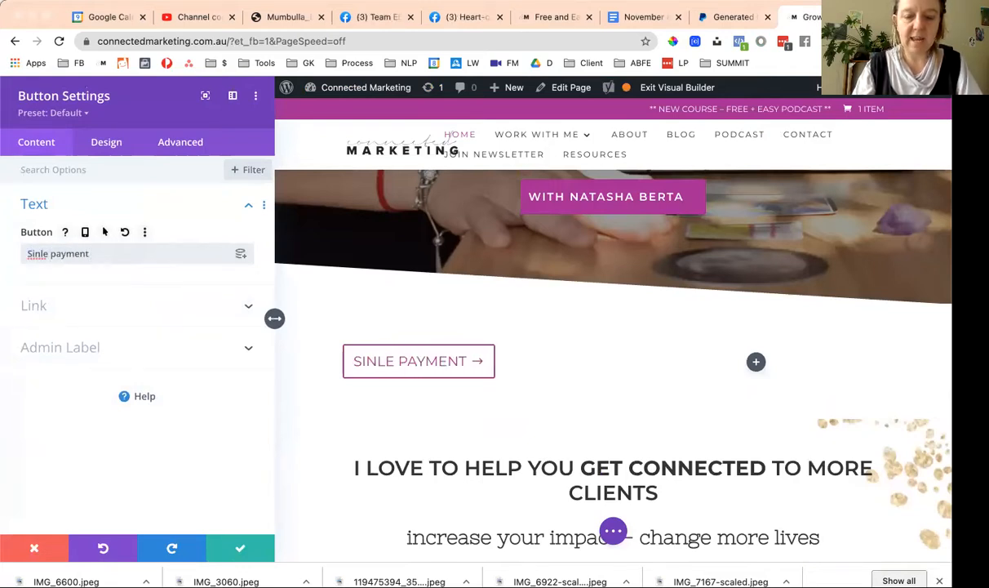
text(: save)
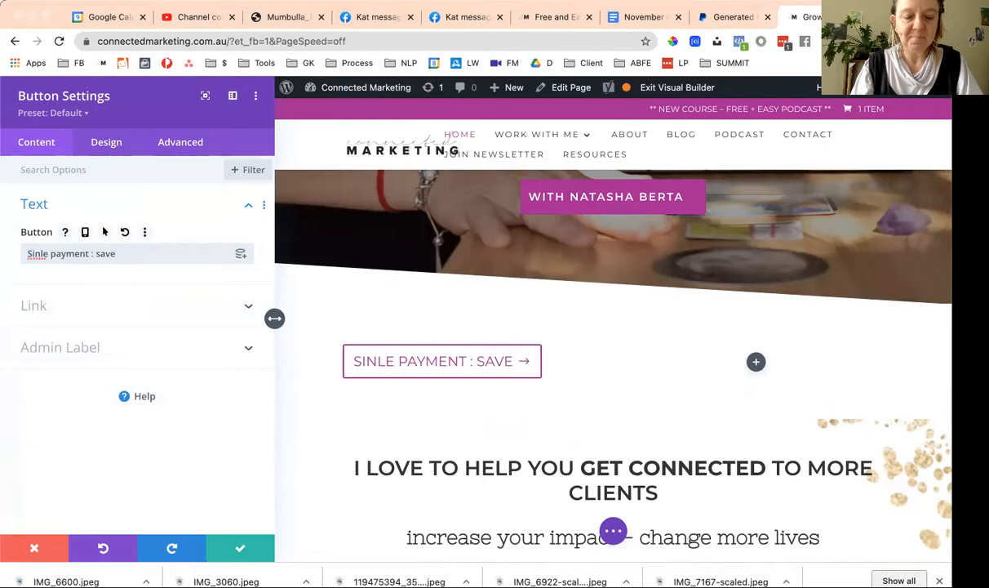
text($)
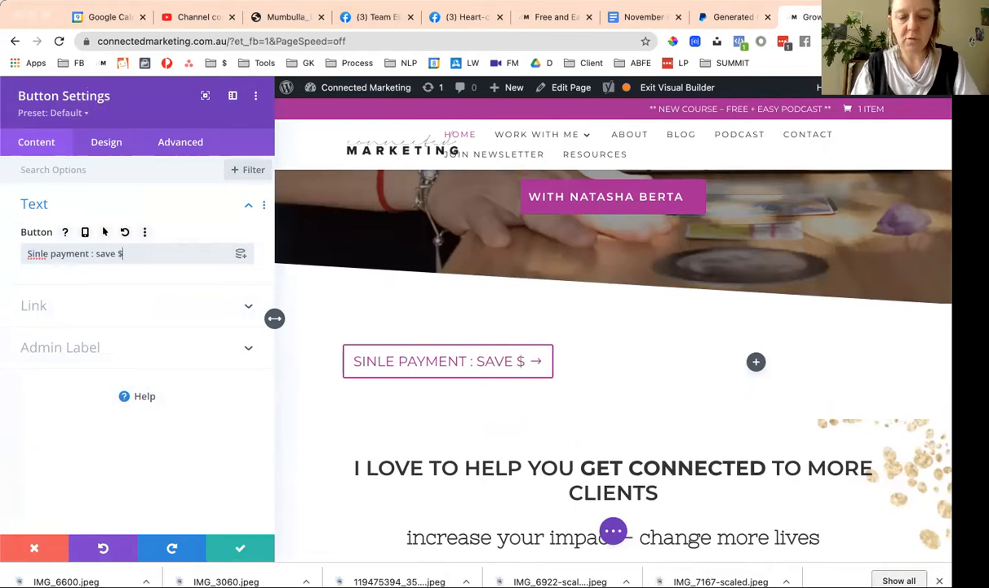
text(250)
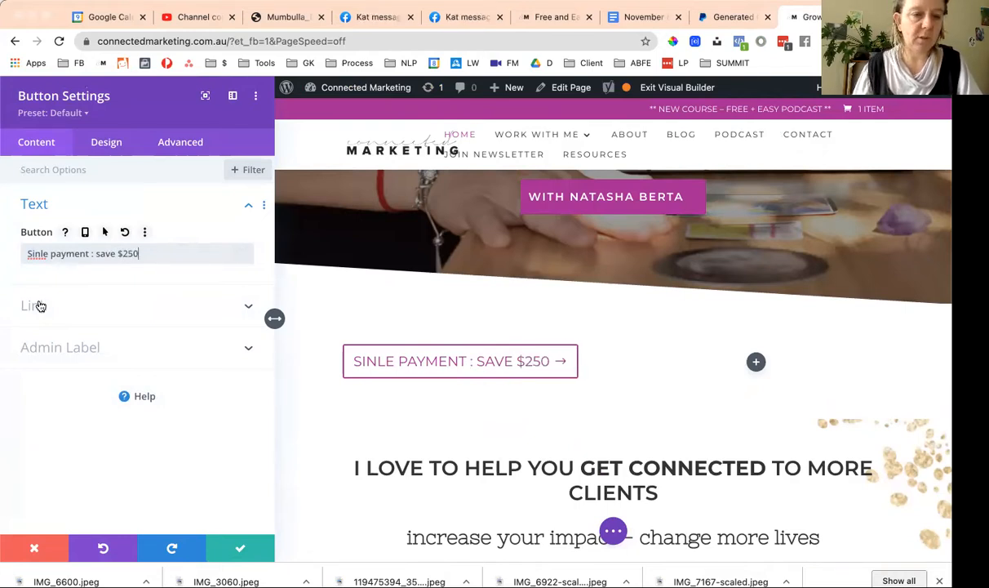
click(34, 305)
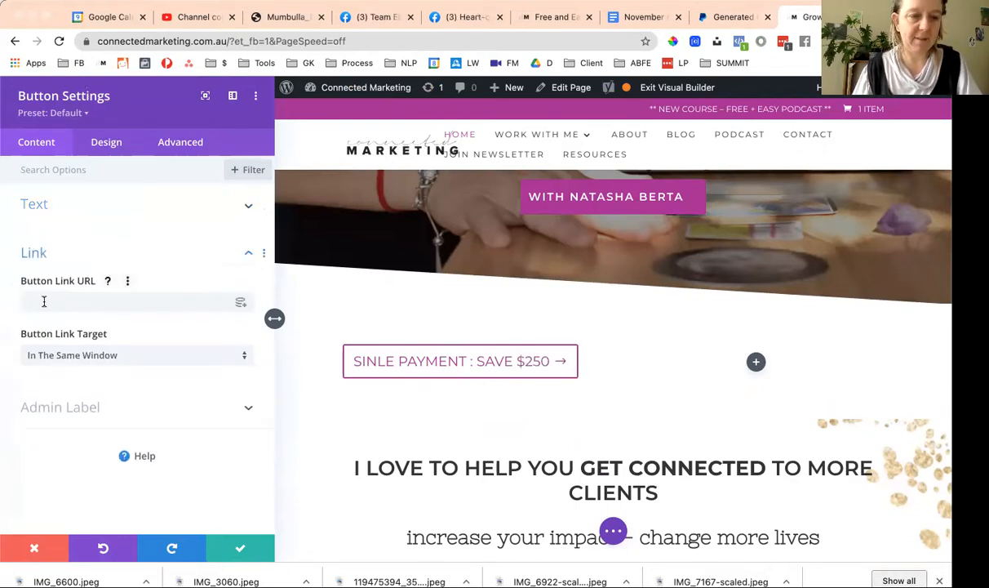
text(cmd=_s-xclick&hosted_button_id=NKWZJXDBKZ7RS)
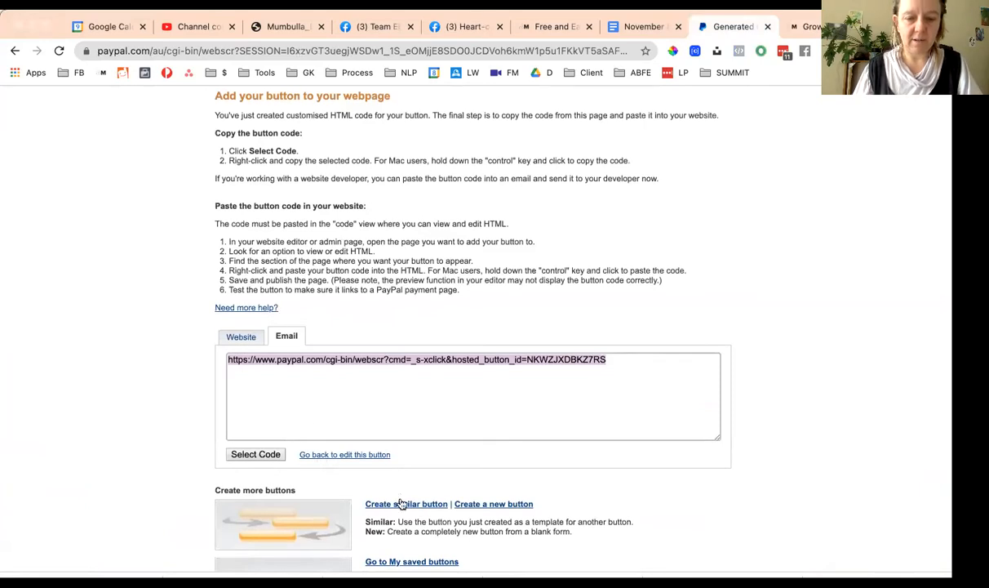
Step: Start a new PayPal button and set its type to Subscriptions
click(493, 504)
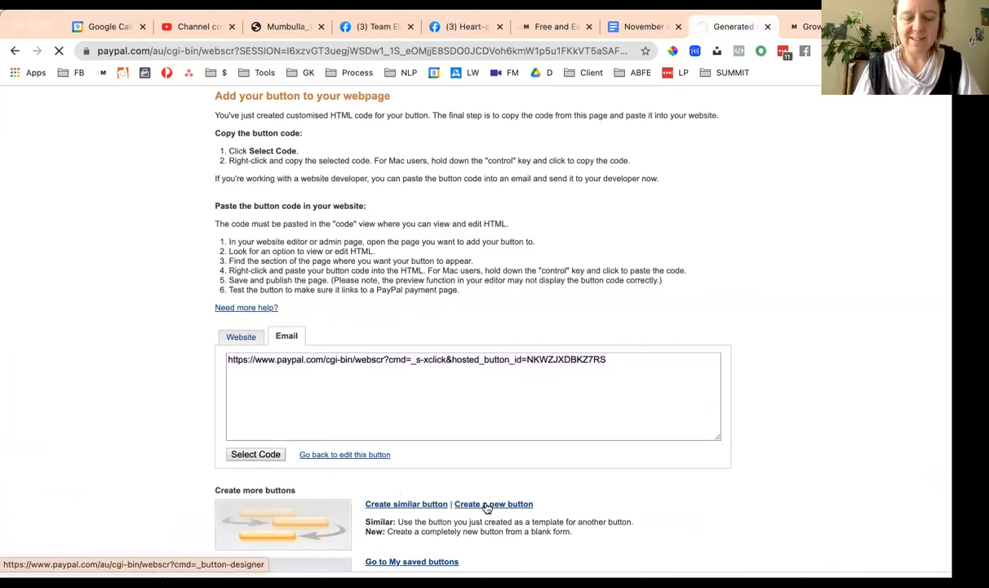
click(493, 504)
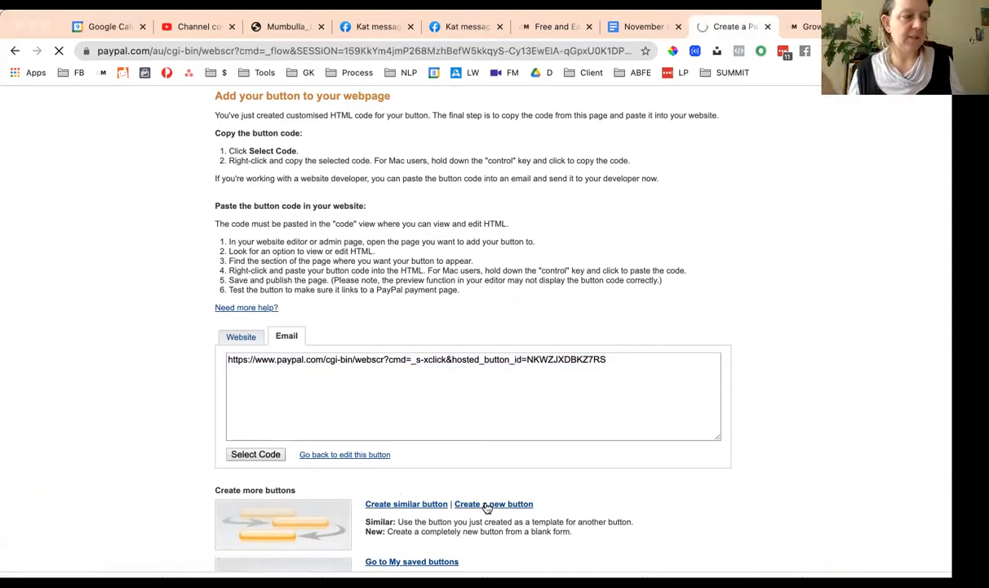
click(493, 504)
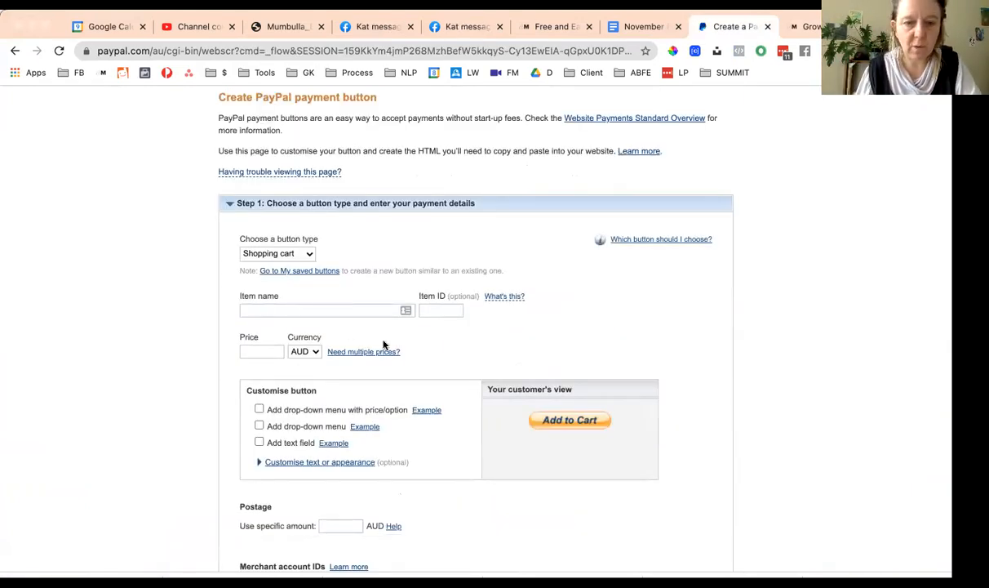
click(277, 253)
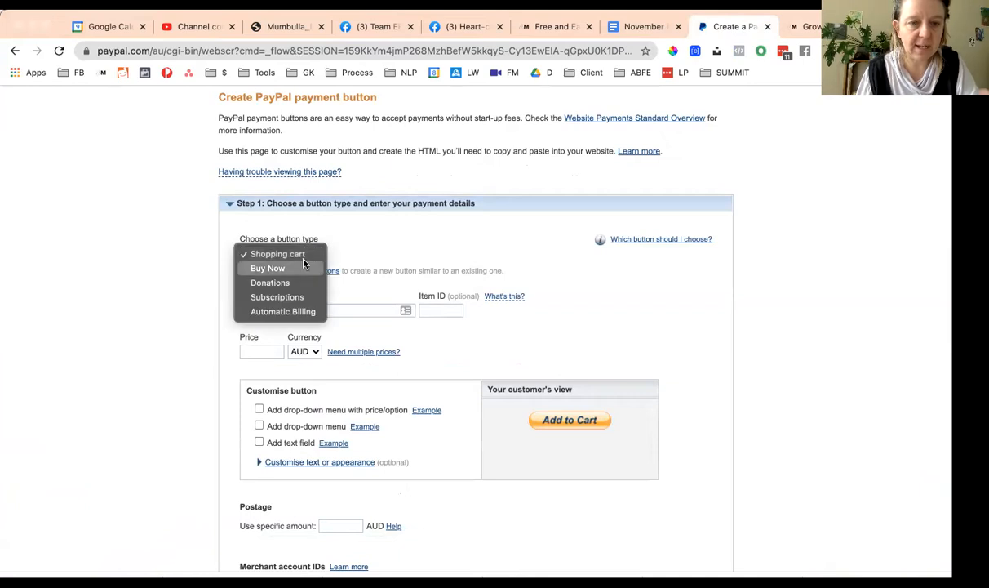
click(276, 296)
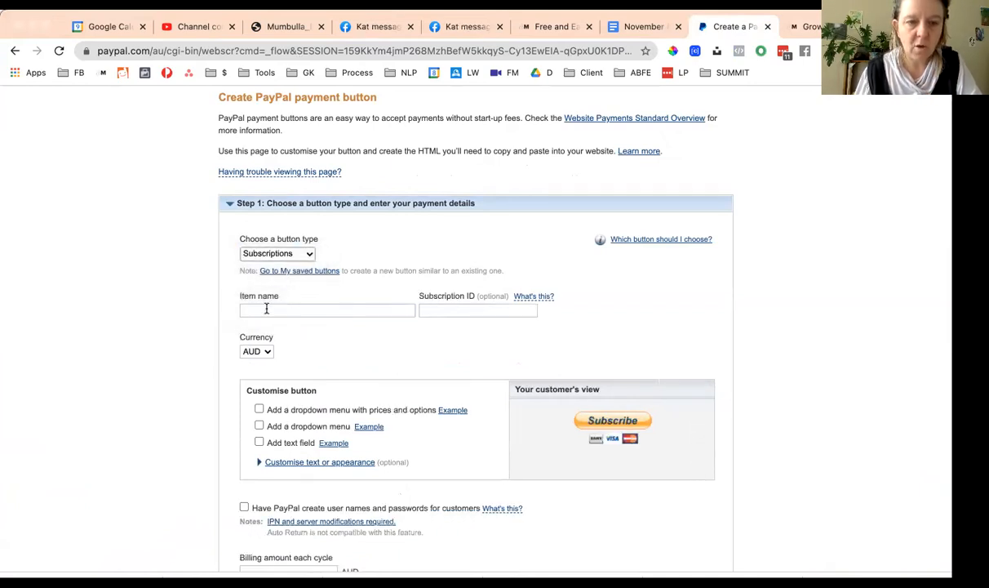
Step: Name the subscription item '3 part payment: Awesome group program'
text(3 part payment)
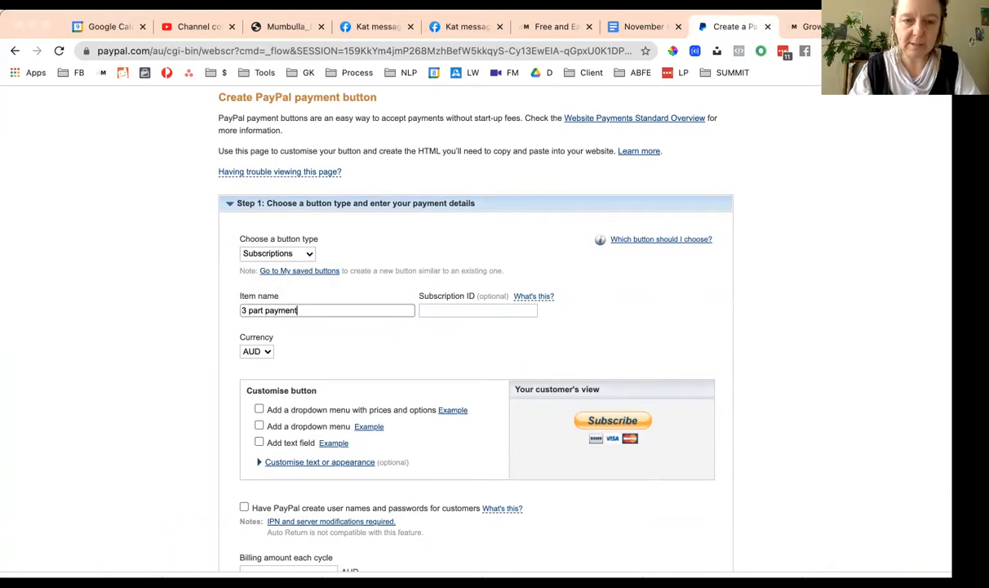
text(: Awes)
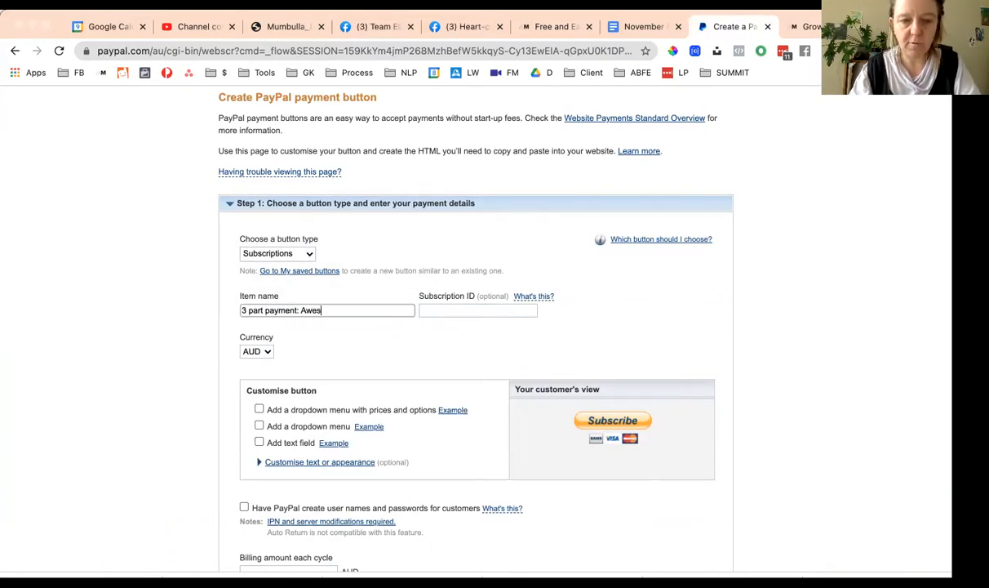
text(ome group program)
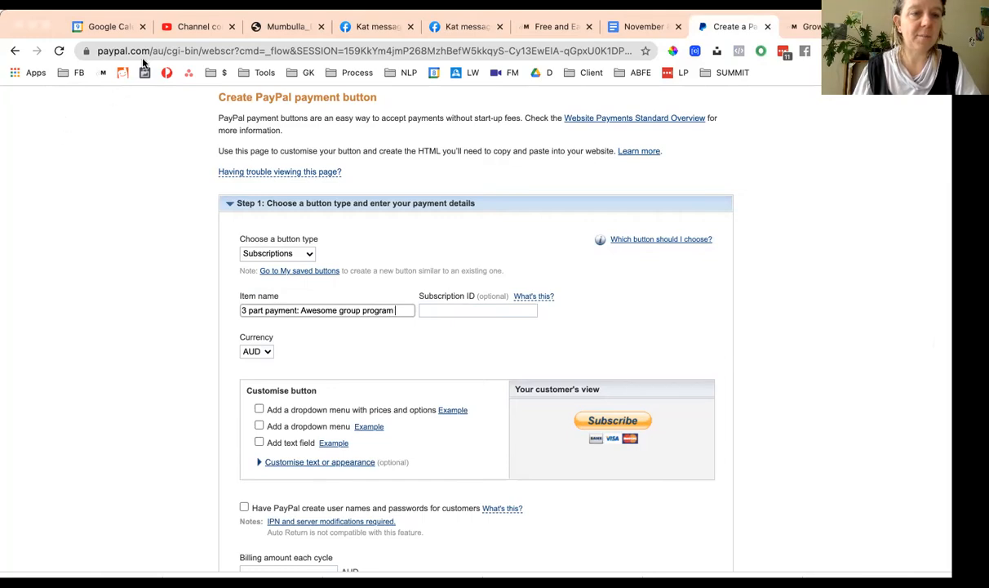
mouse_move(149, 185)
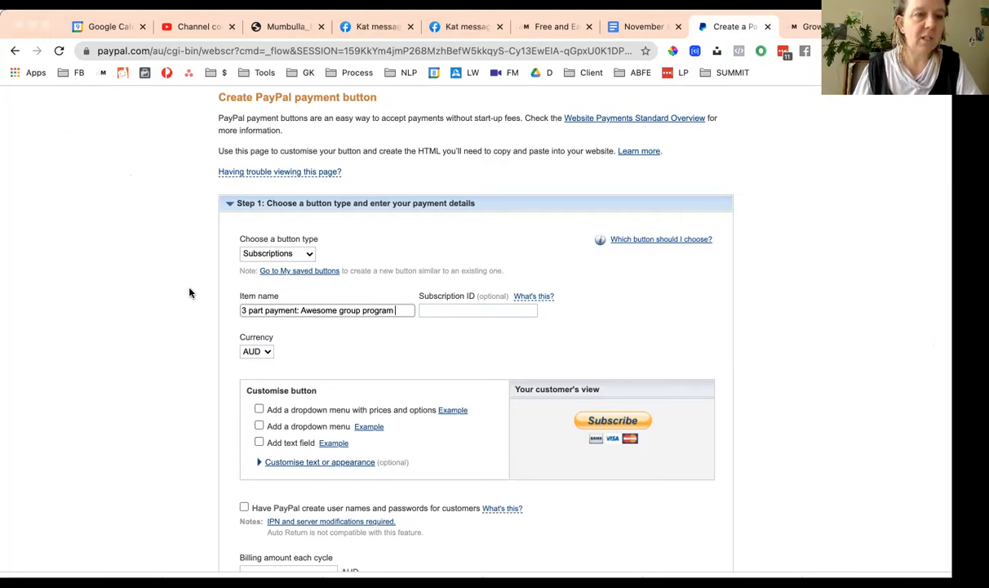
scroll(down, 3)
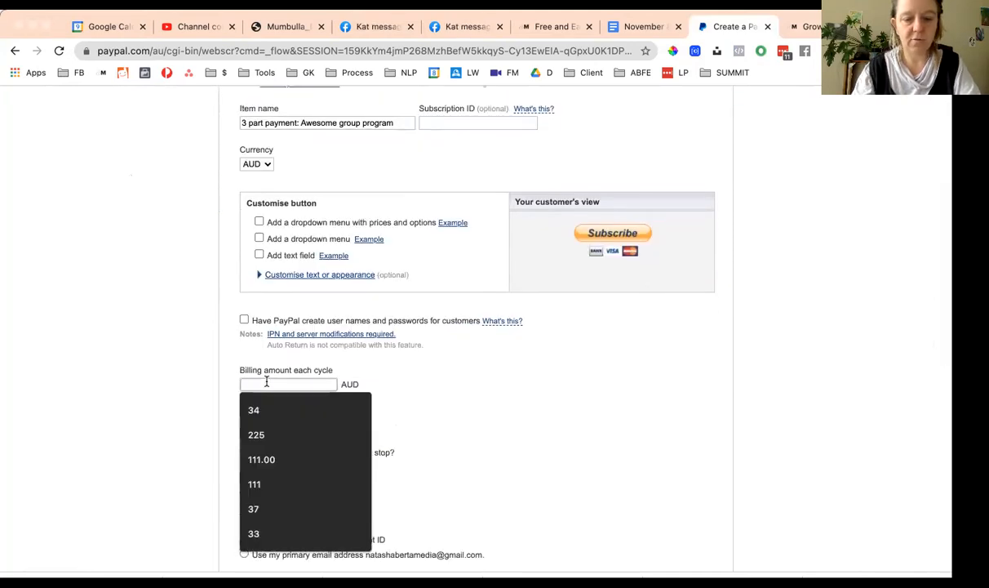
Step: Bill 416.66 per cycle, stop after 3 cycles, and check the billing period unit
text(416)
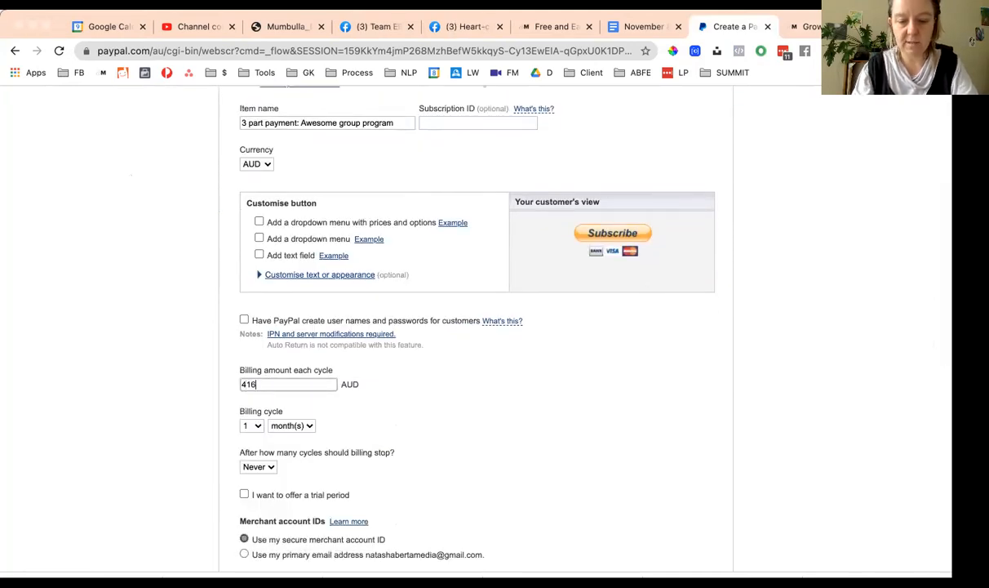
text(.66)
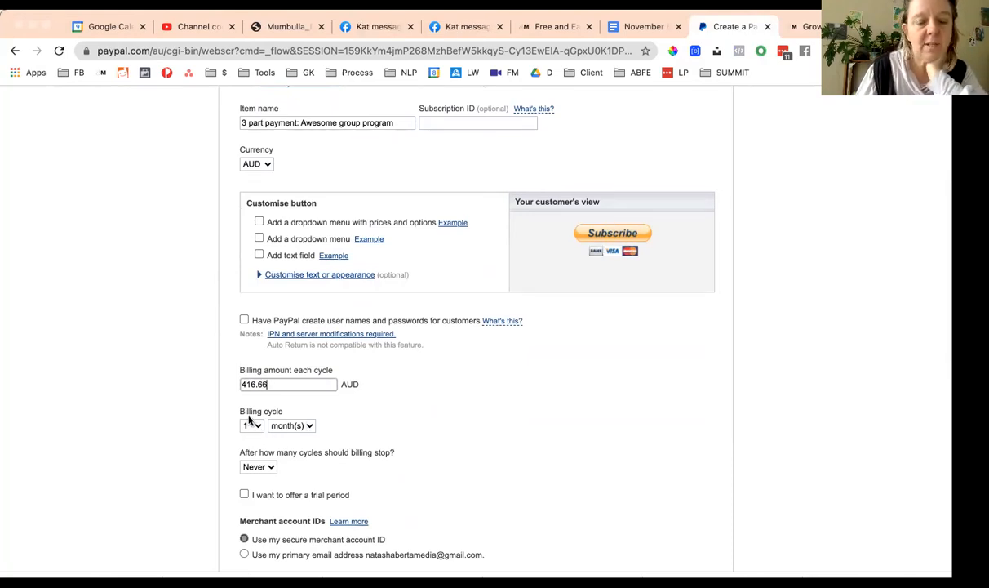
click(258, 466)
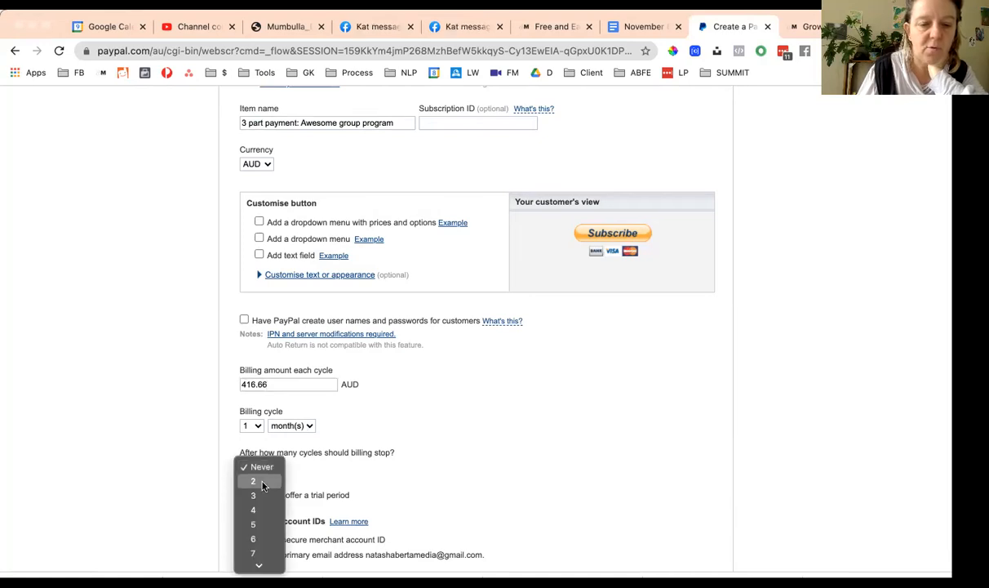
click(253, 495)
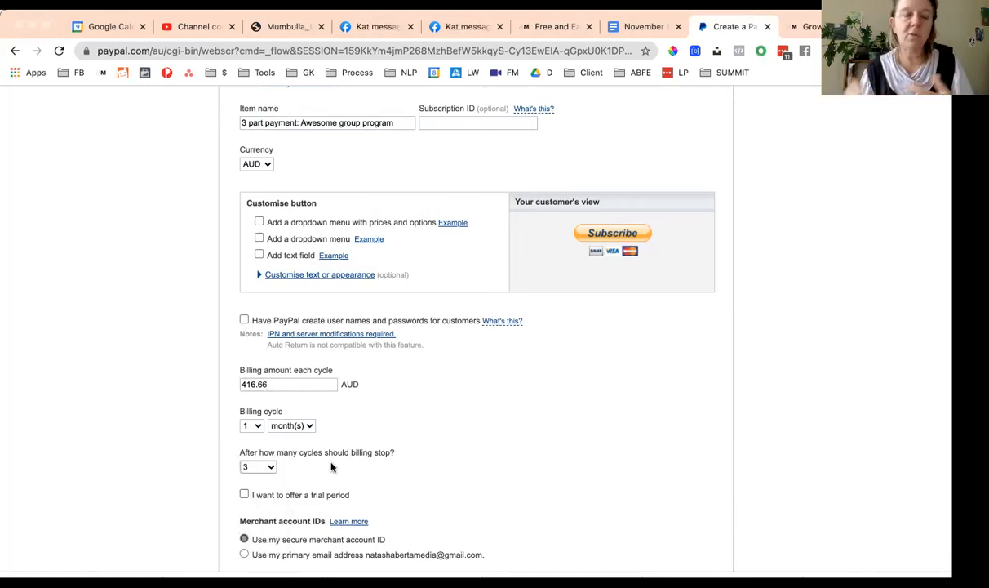
click(290, 425)
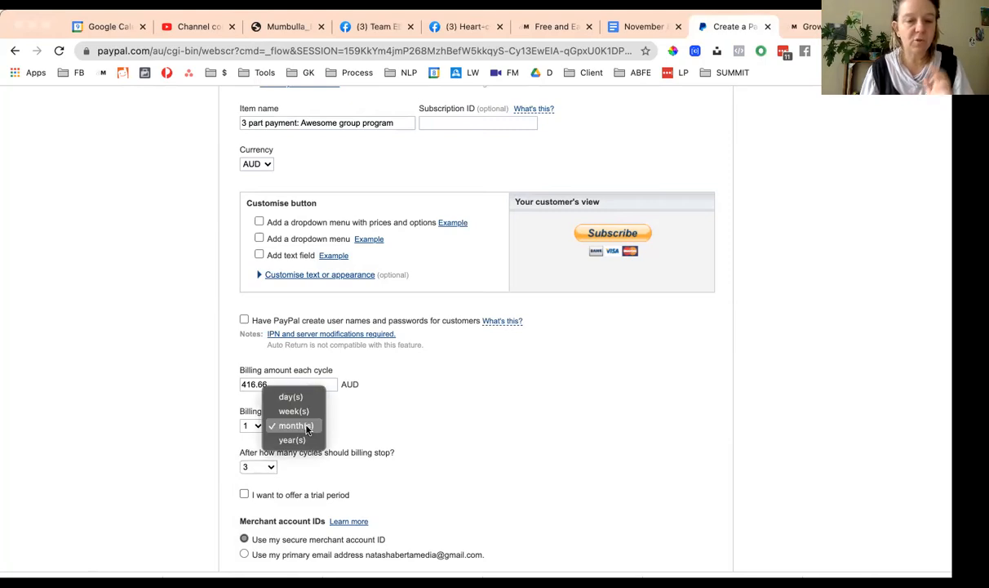
mouse_move(291, 397)
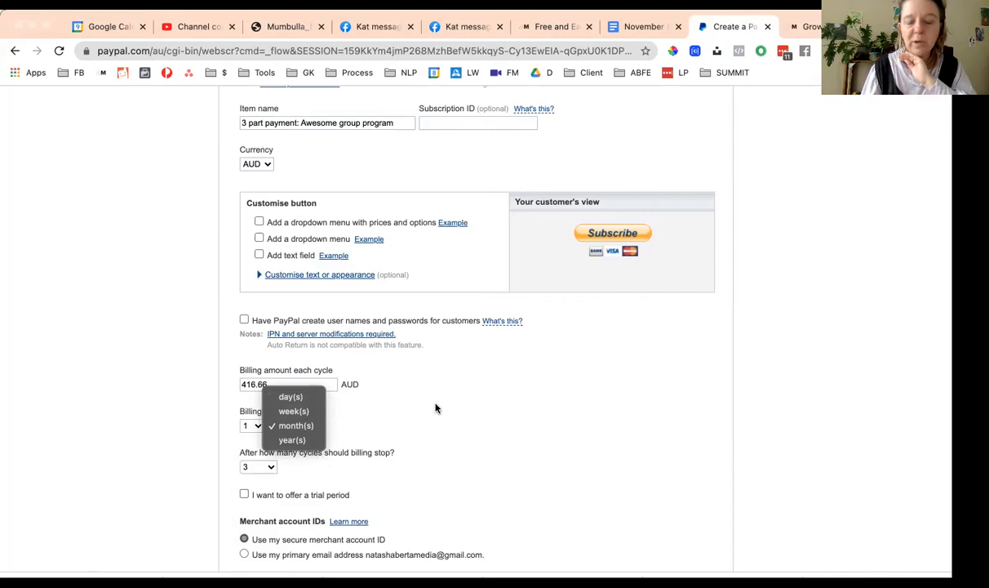
Step: Expand advanced options, create the subscription button, and return to the Divi builder
scroll(down, 3)
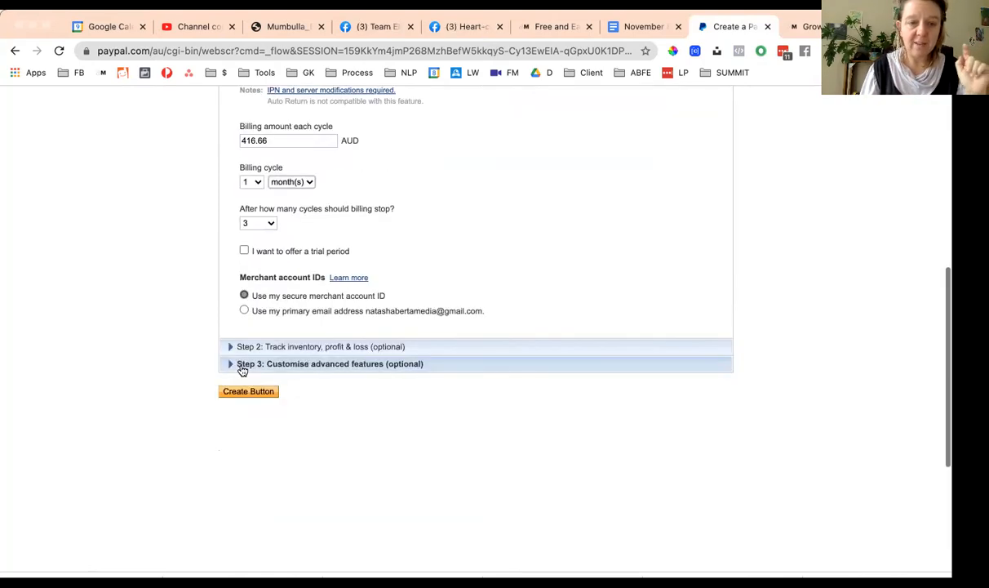
click(330, 363)
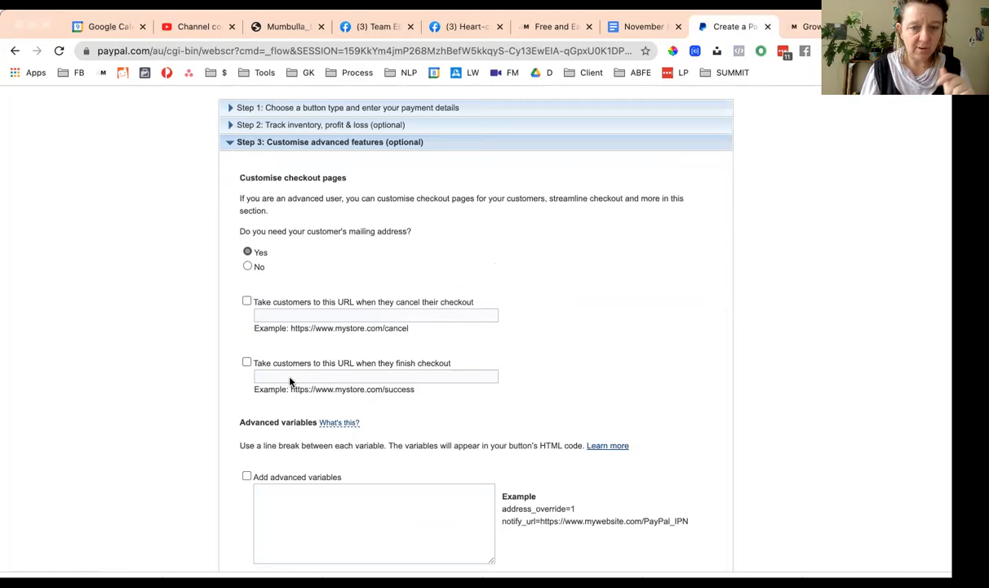
scroll(down, 3)
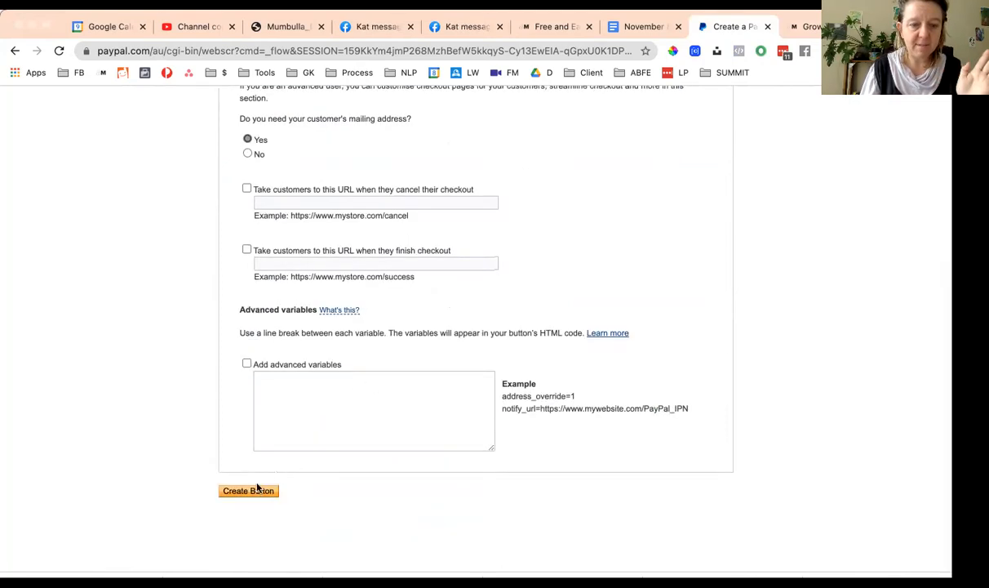
click(248, 490)
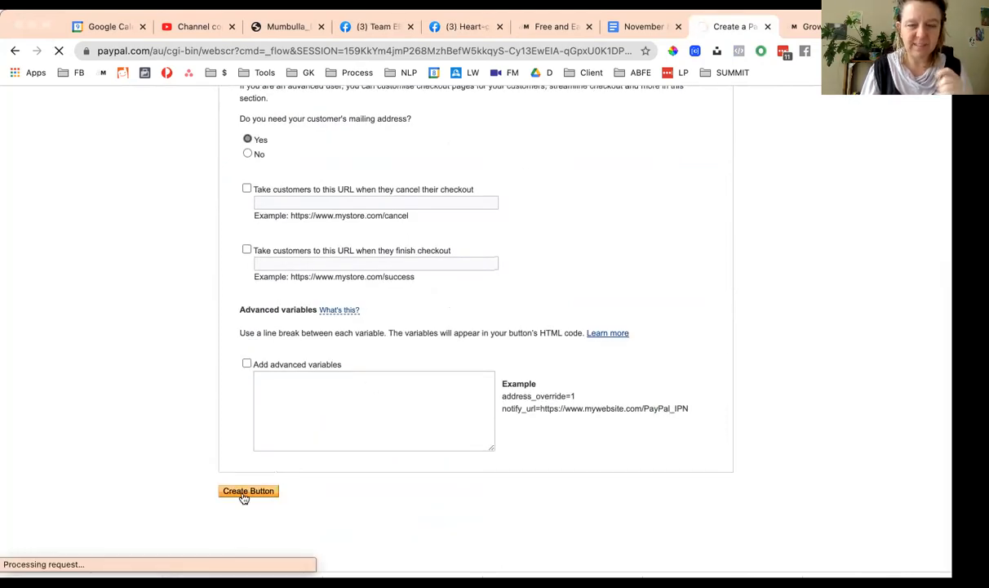
click(248, 490)
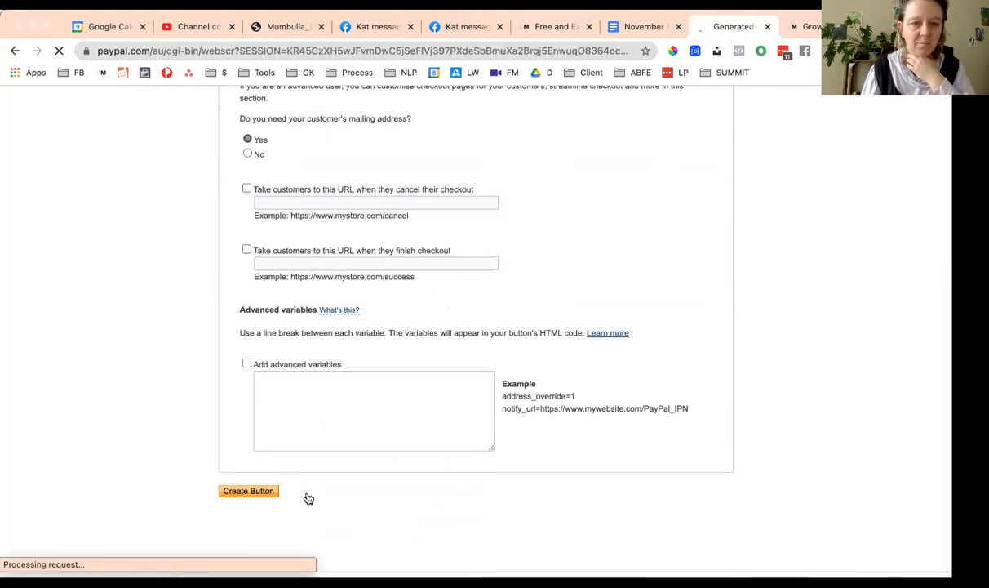
click(248, 491)
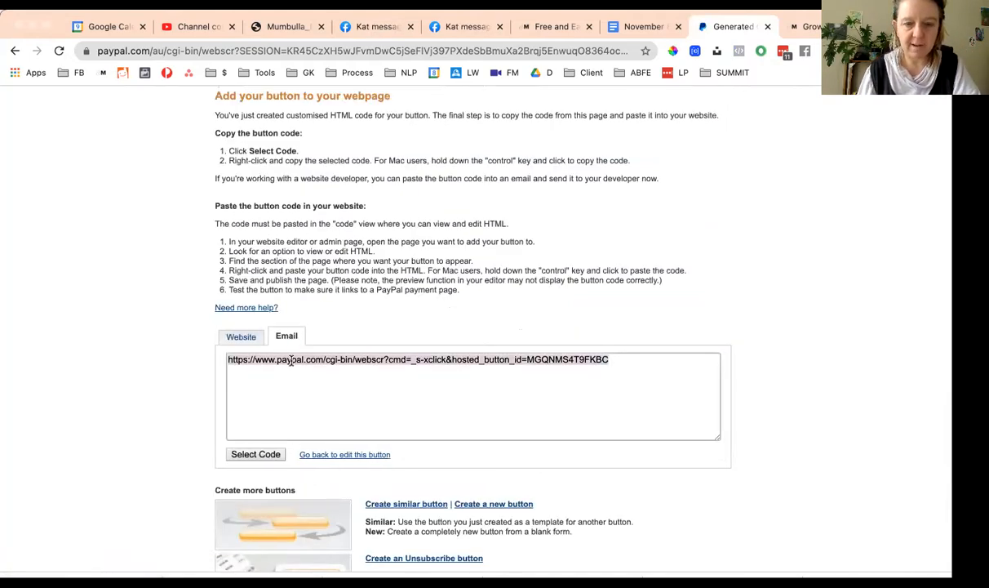
click(808, 26)
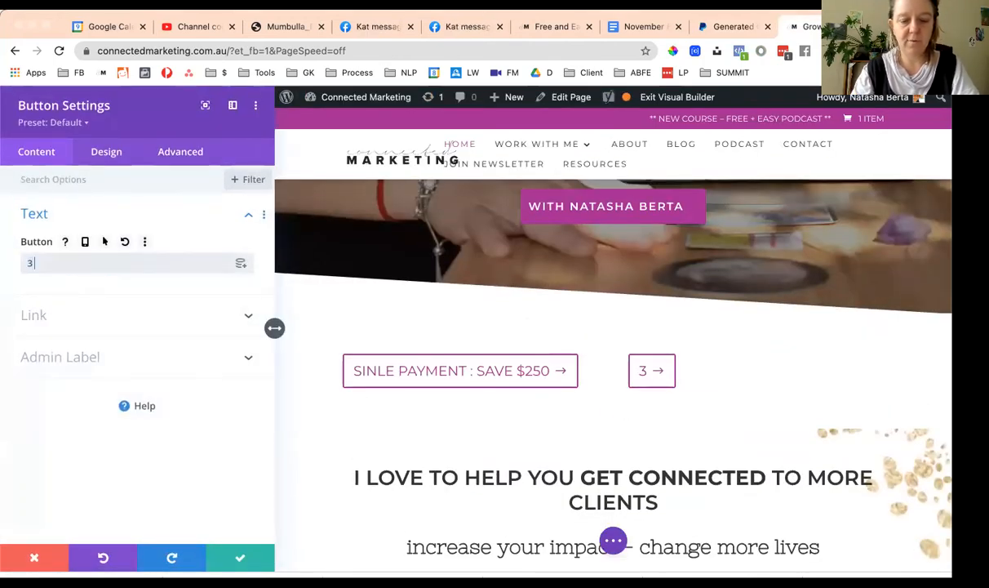
Step: Change the second button's text to '3 easy payments of $416.66' and confirm the settings
text(easy payments)
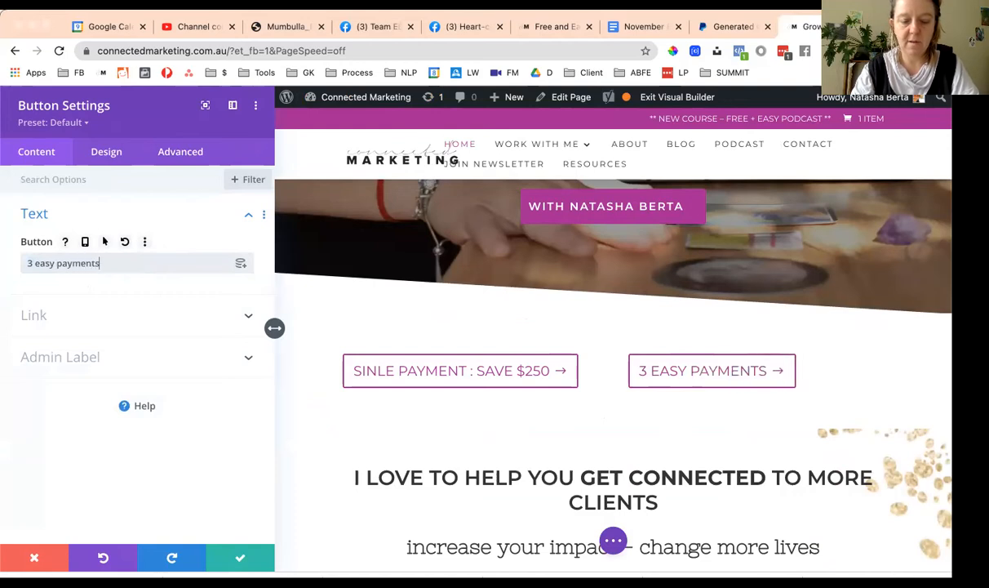
text(of $1)
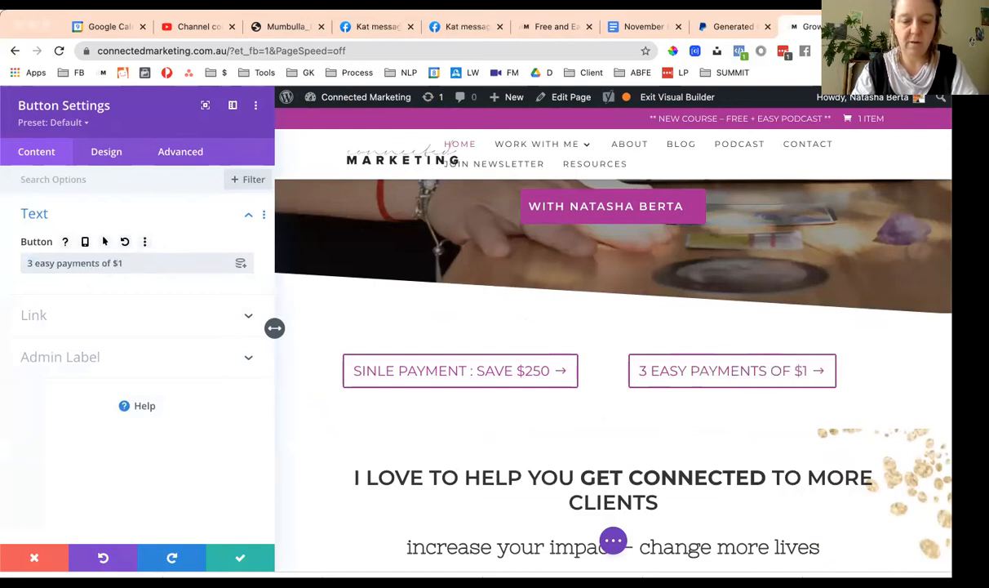
text(1)
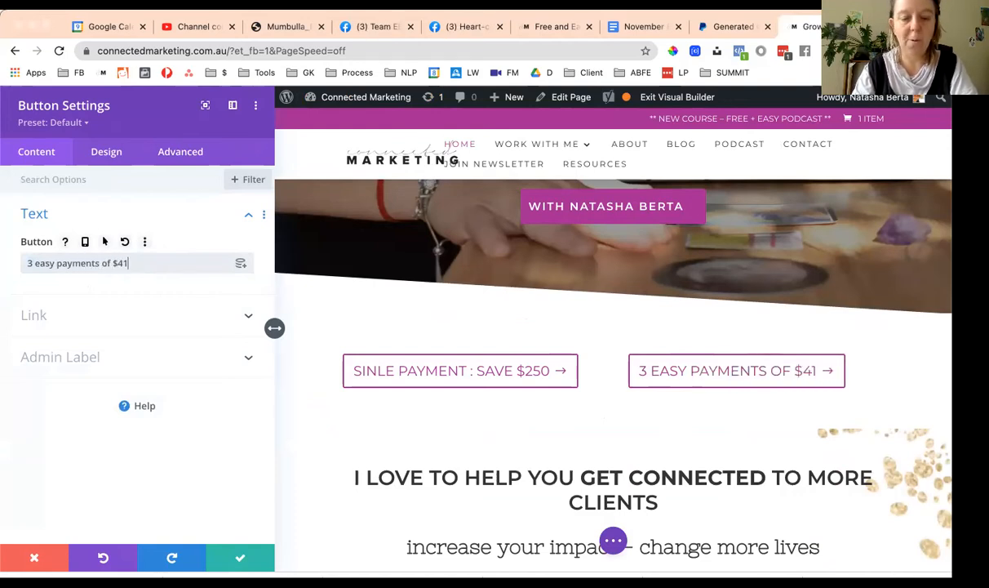
text(6.66)
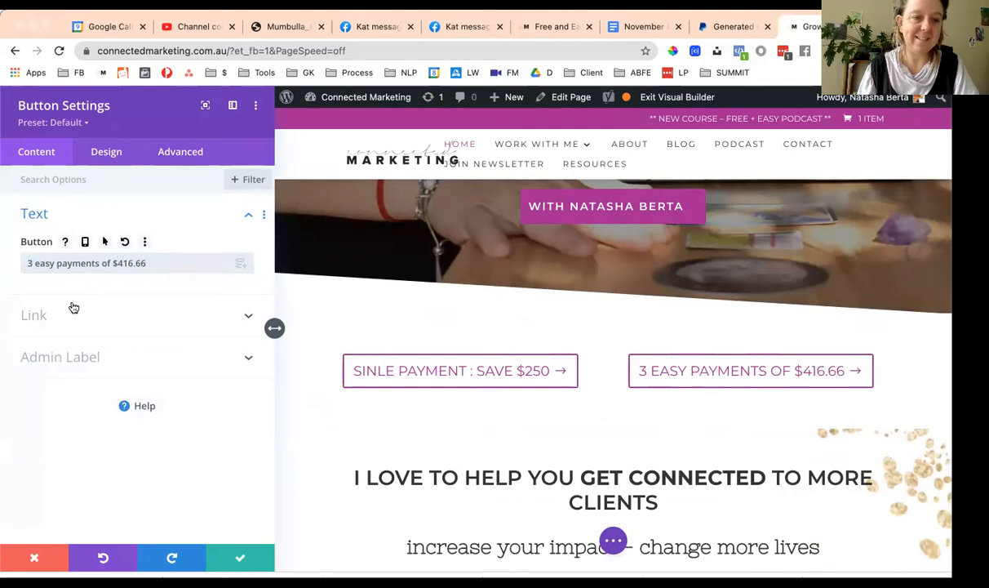
click(34, 315)
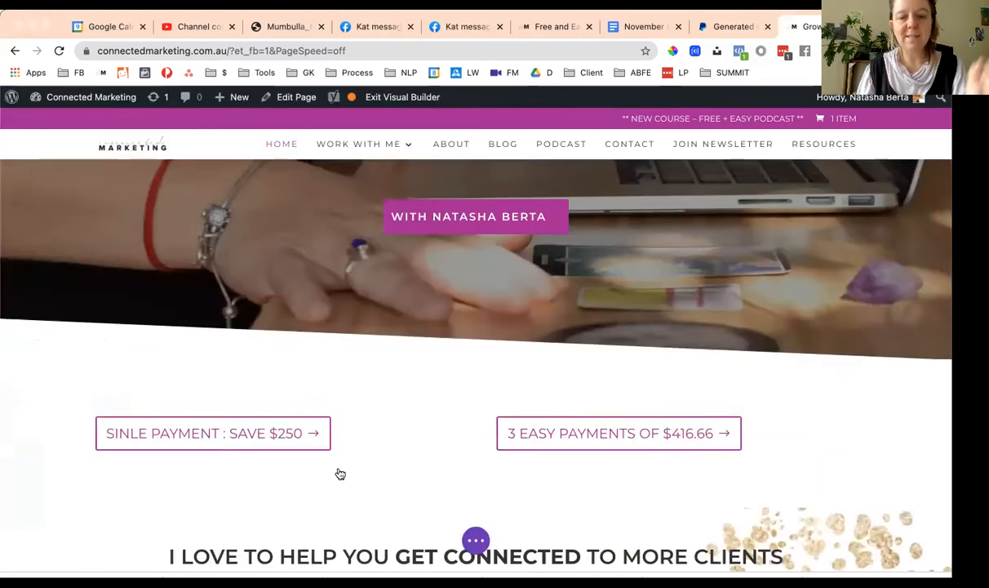
scroll(up, 3)
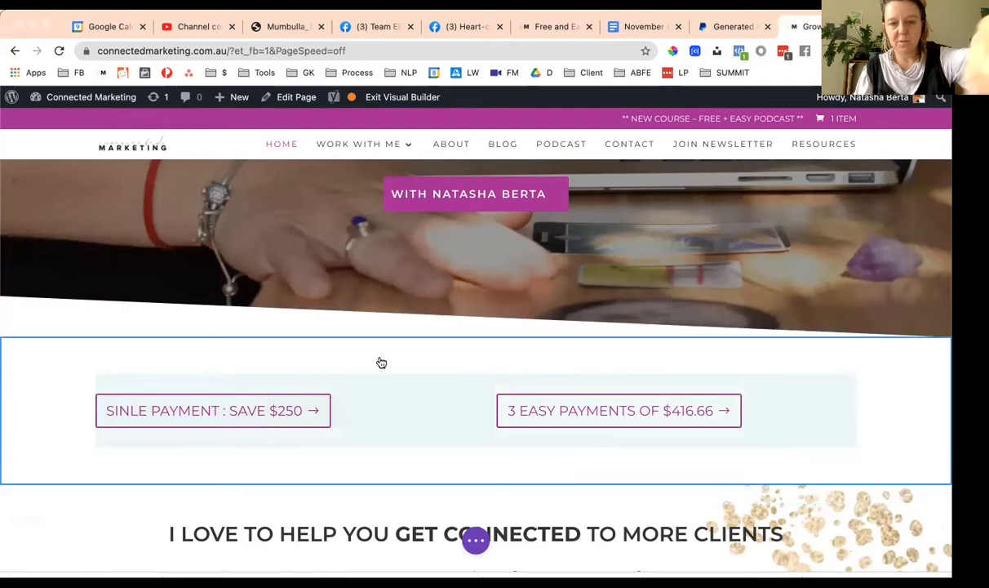